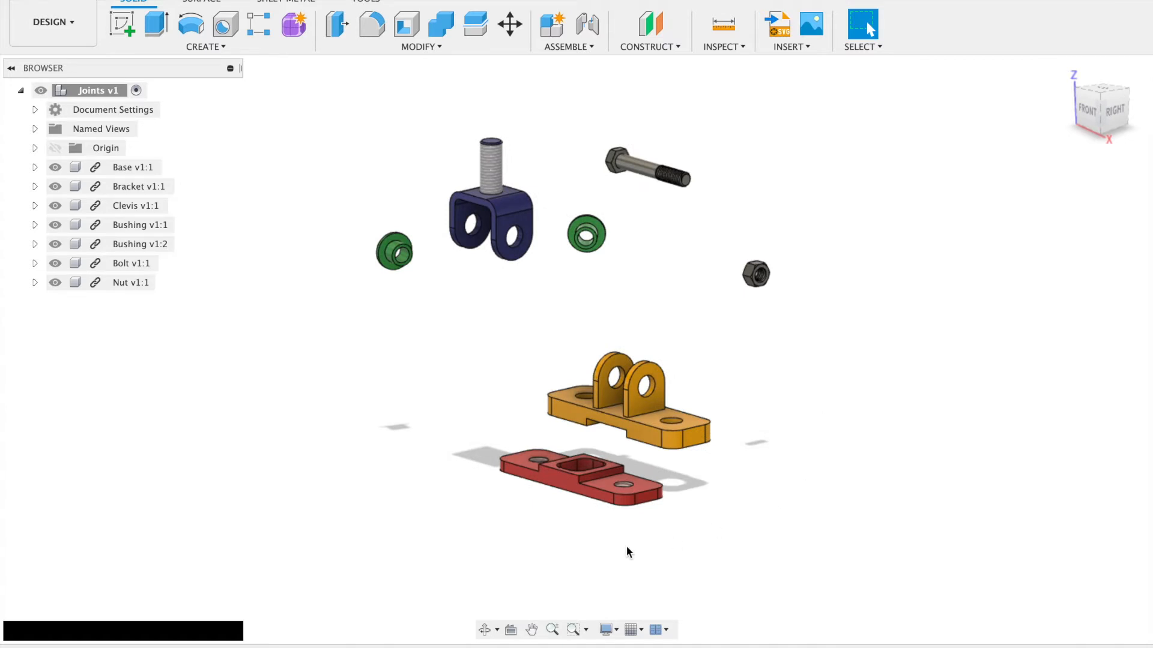
pyautogui.moveTo(199, 155)
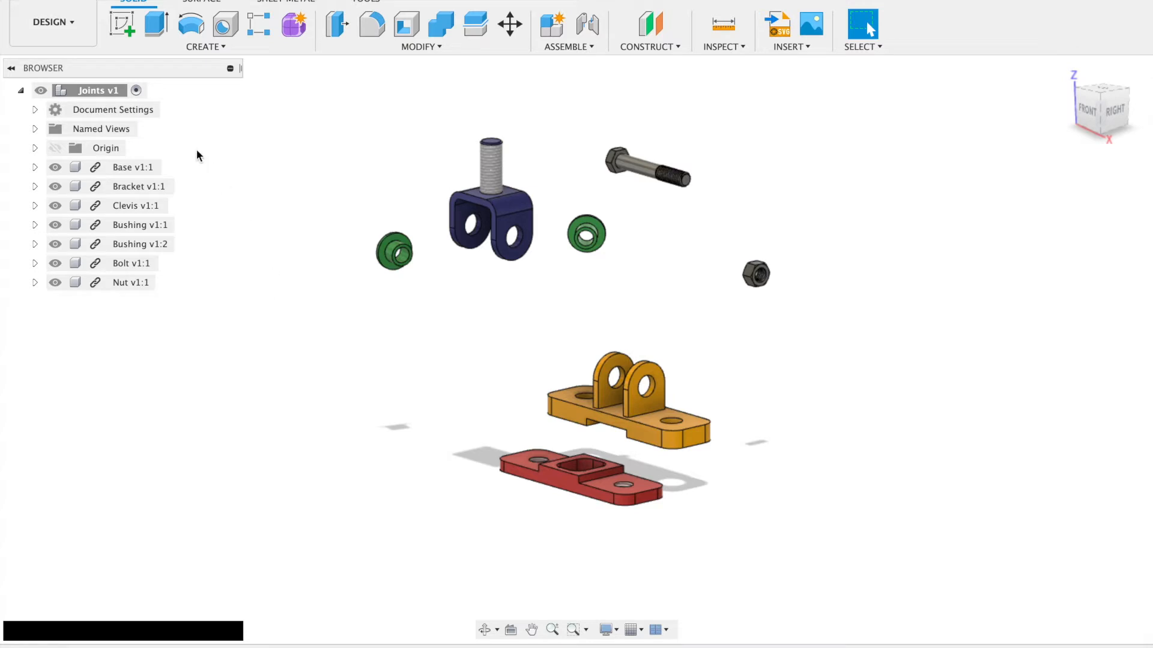
# Ground the Base v1:1 component so it stays fixed in the assembly.
pyautogui.click(132, 167)
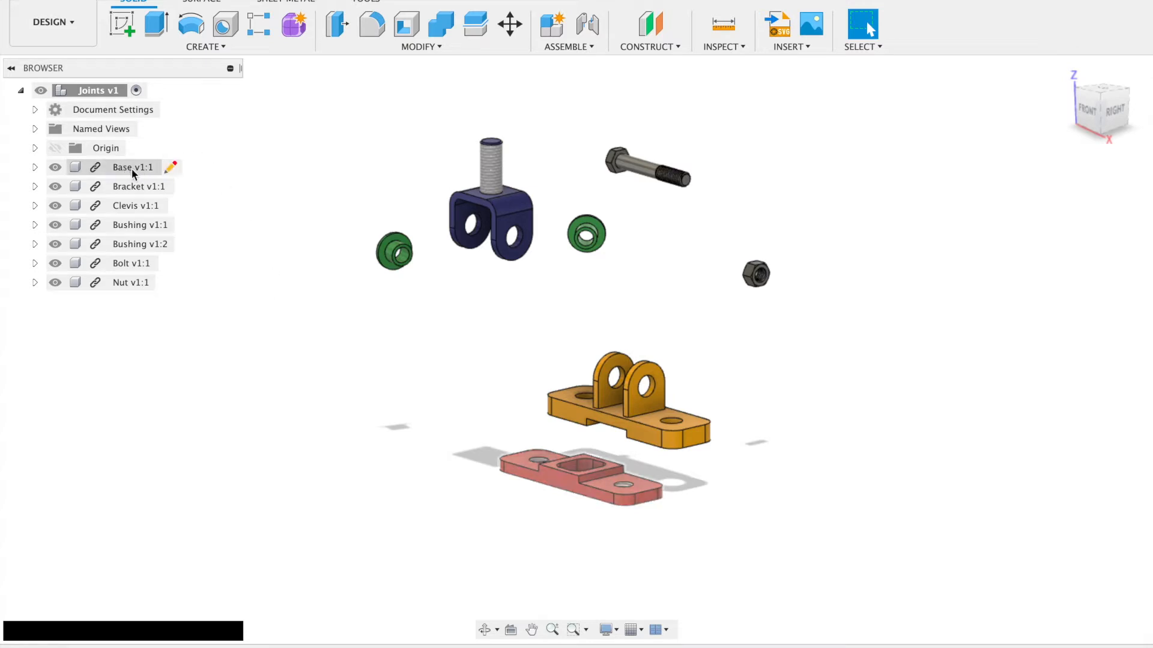
pyautogui.rightClick(135, 167)
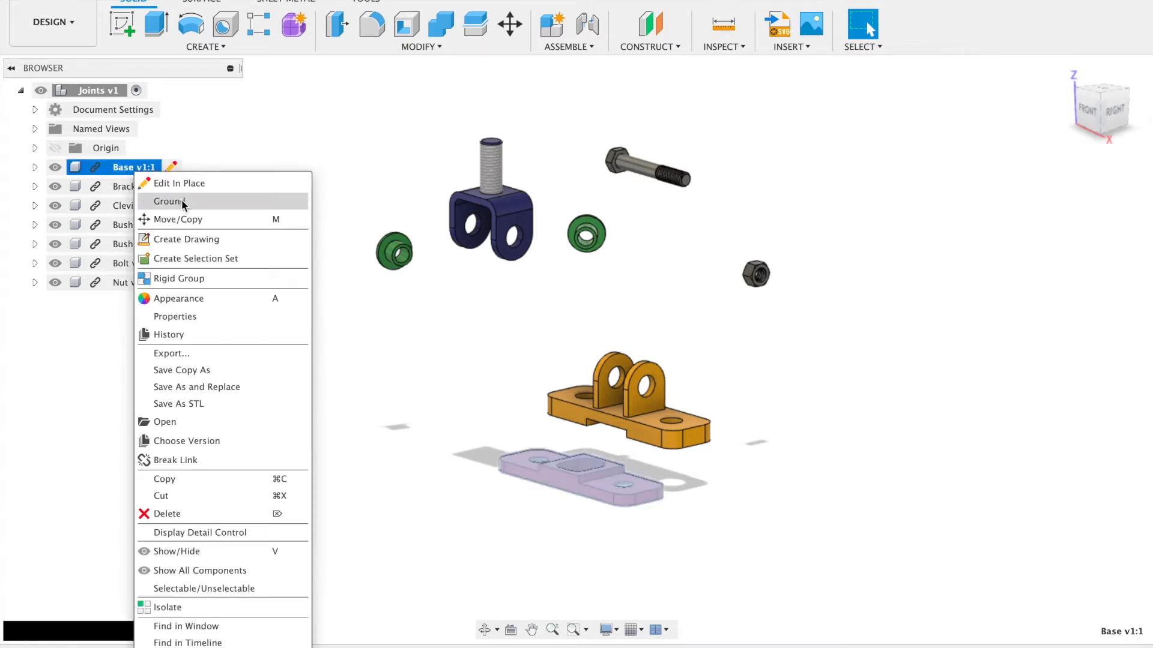
pyautogui.click(168, 202)
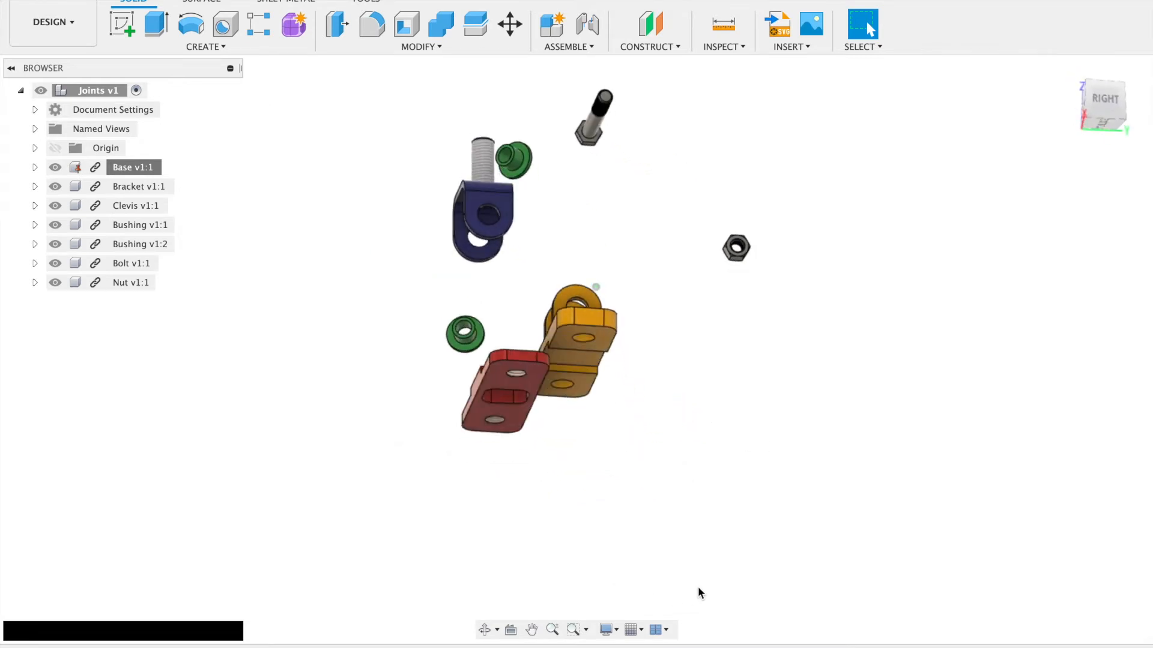
# Create a Rigid joint snapping the Bracket onto the Base hole.
pyautogui.click(581, 24)
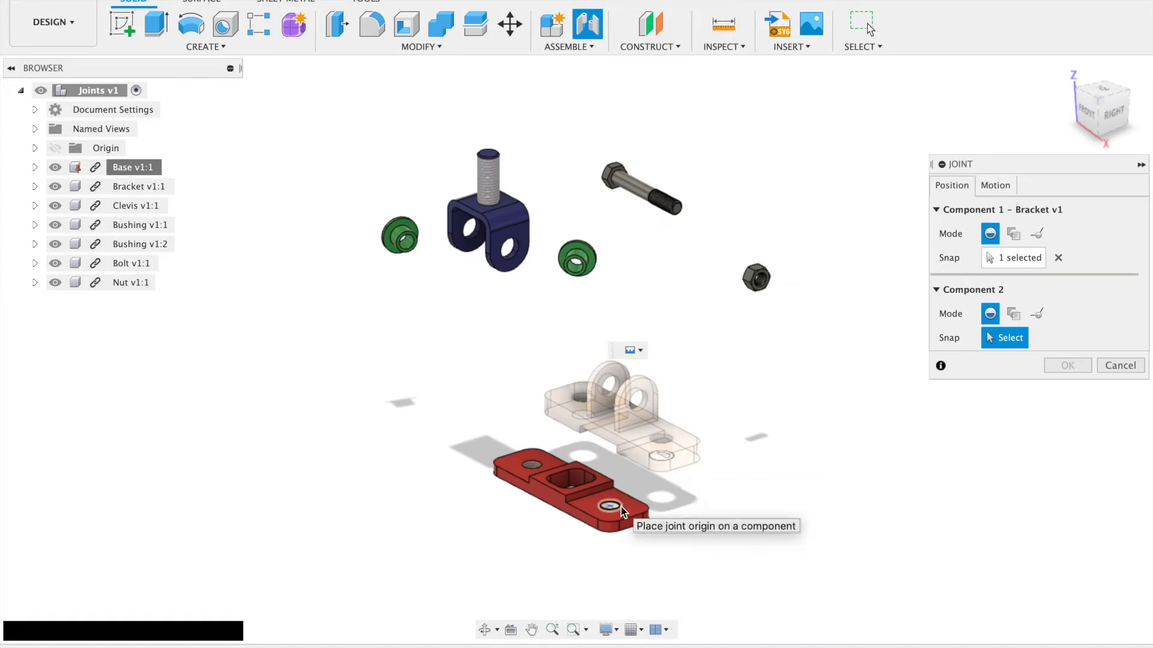
pyautogui.click(609, 505)
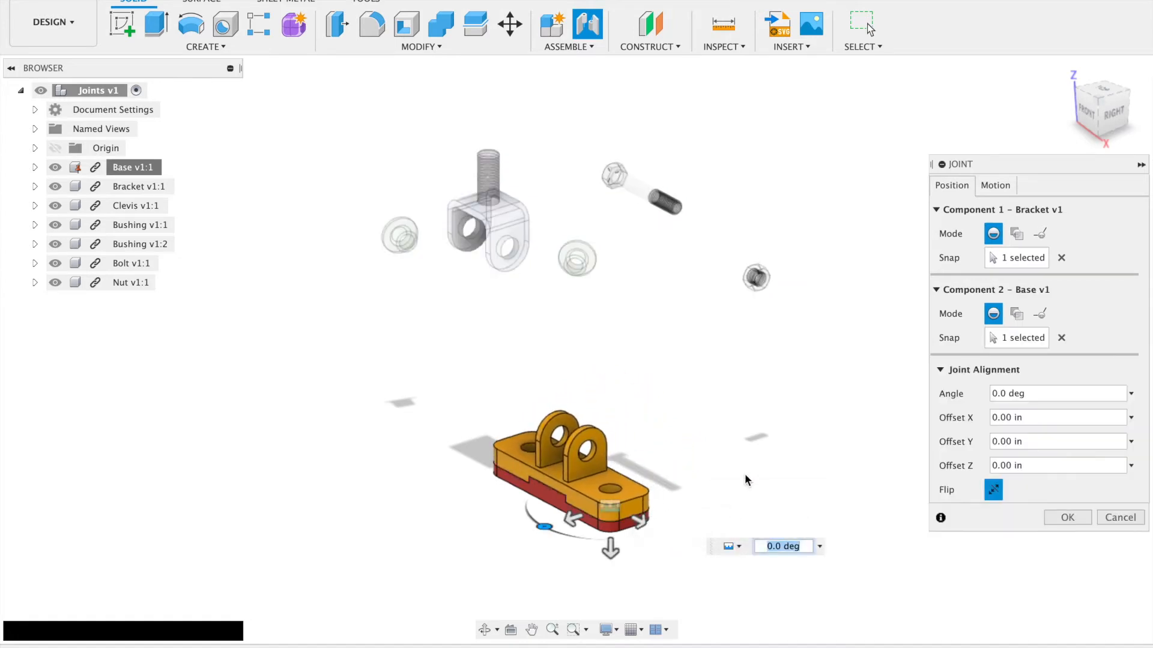
pyautogui.moveTo(548, 601)
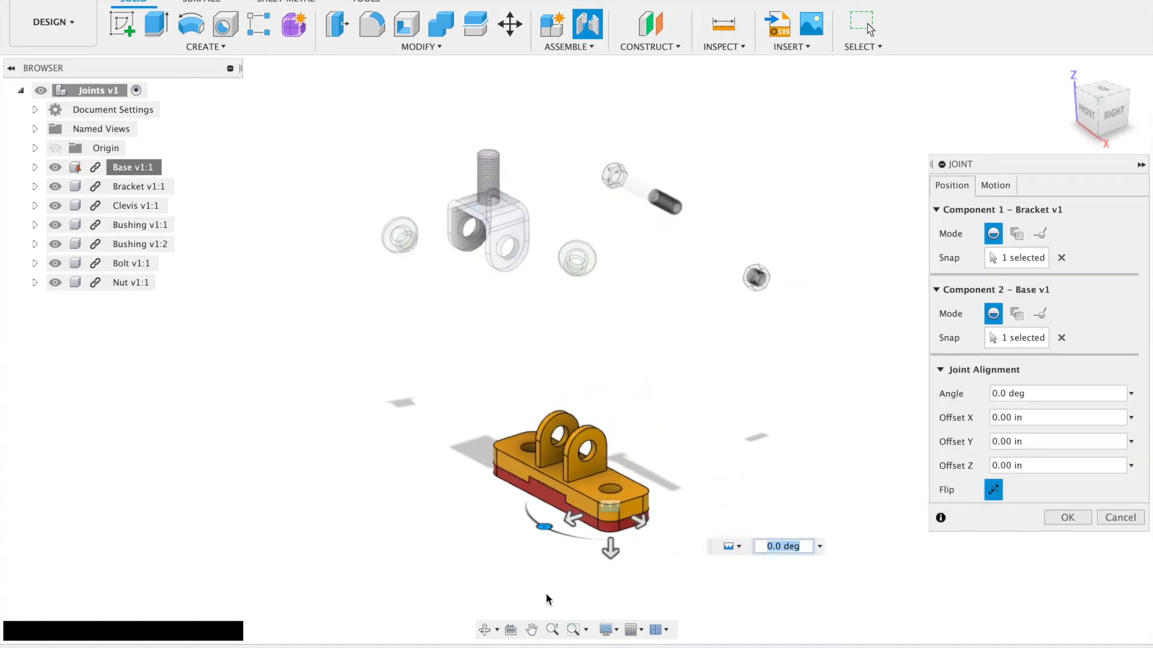
pyautogui.click(1066, 518)
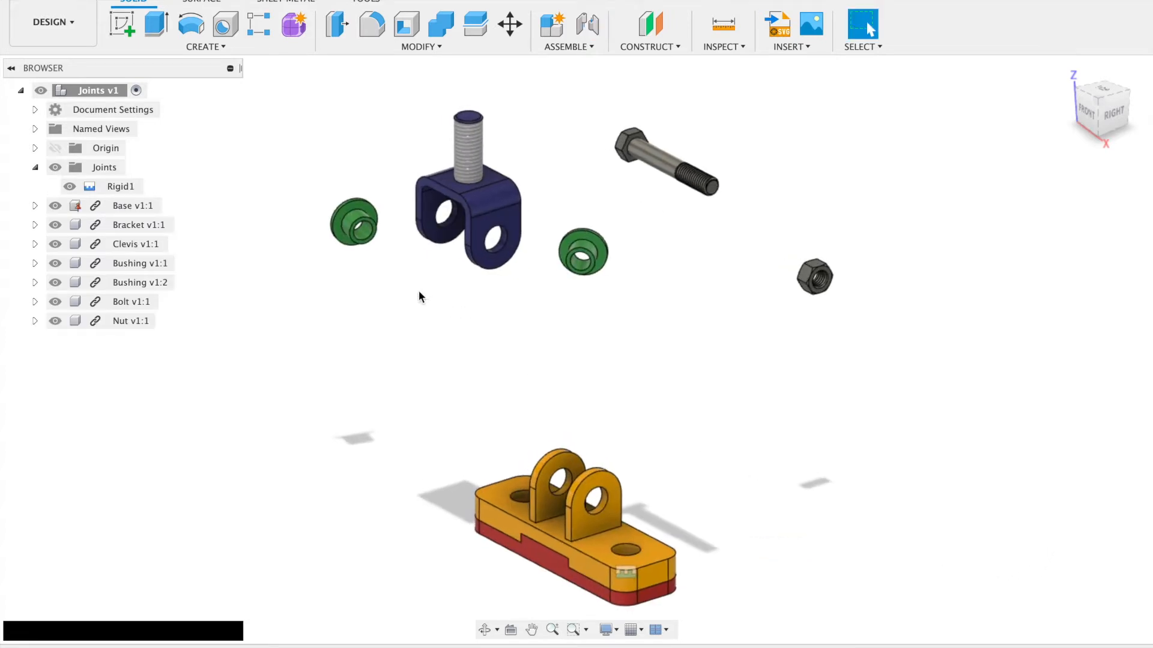
# Create a Revolute joint seating the Bushing in the Clevis hole, rotating about the Z axis.
pyautogui.click(582, 22)
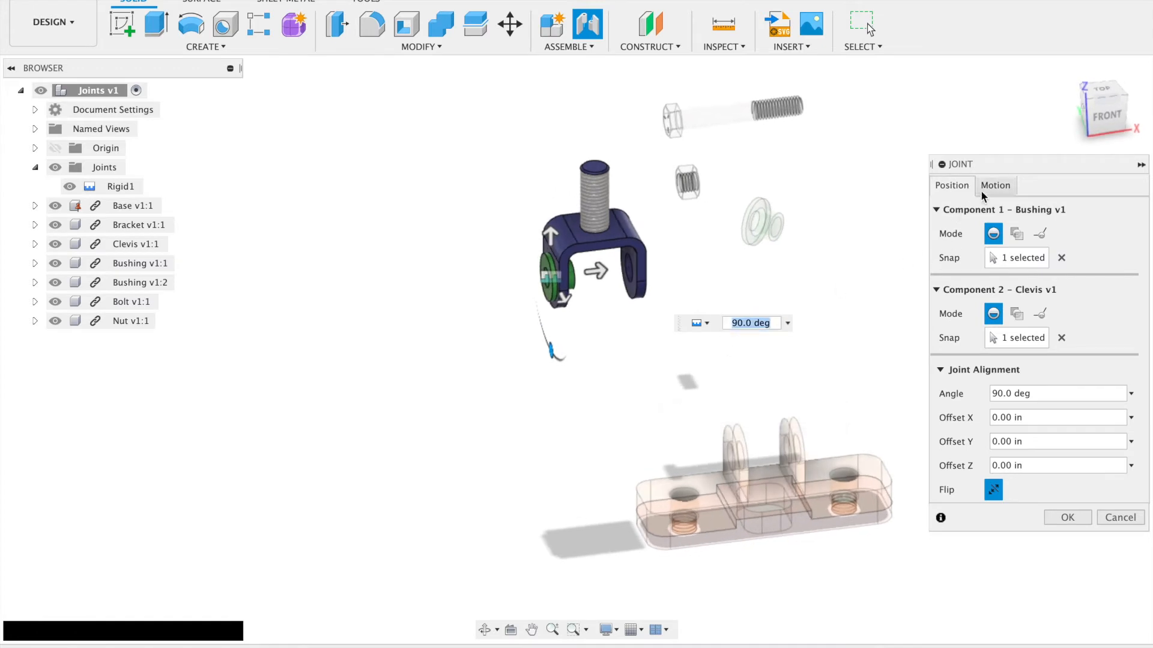
pyautogui.click(996, 185)
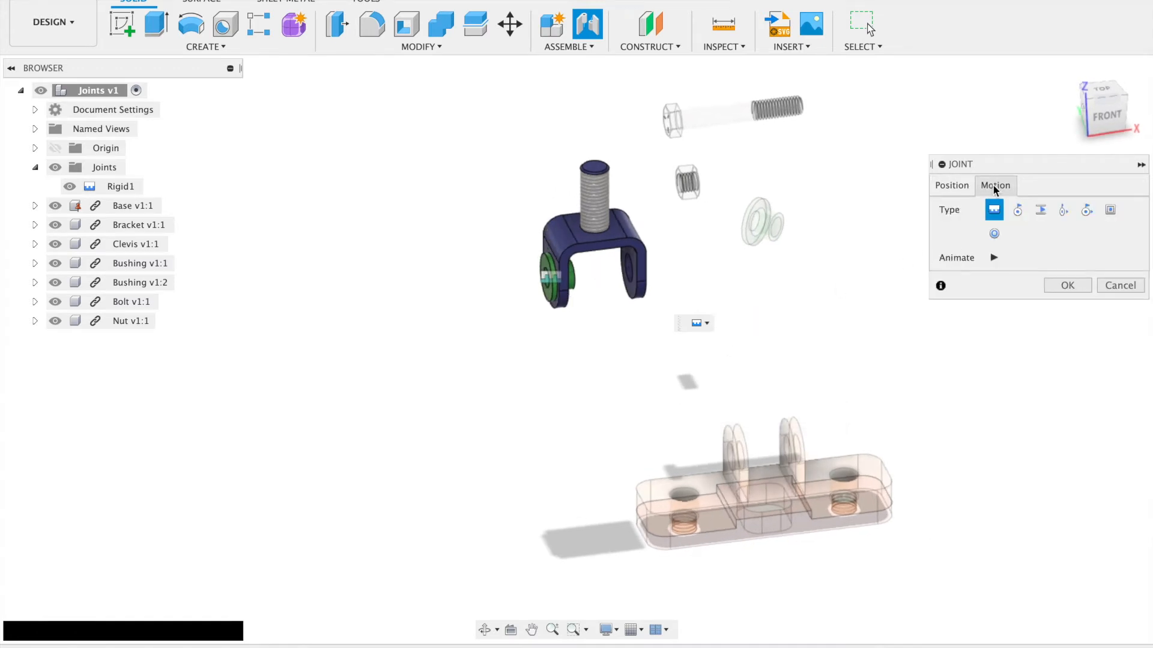
pyautogui.click(1017, 211)
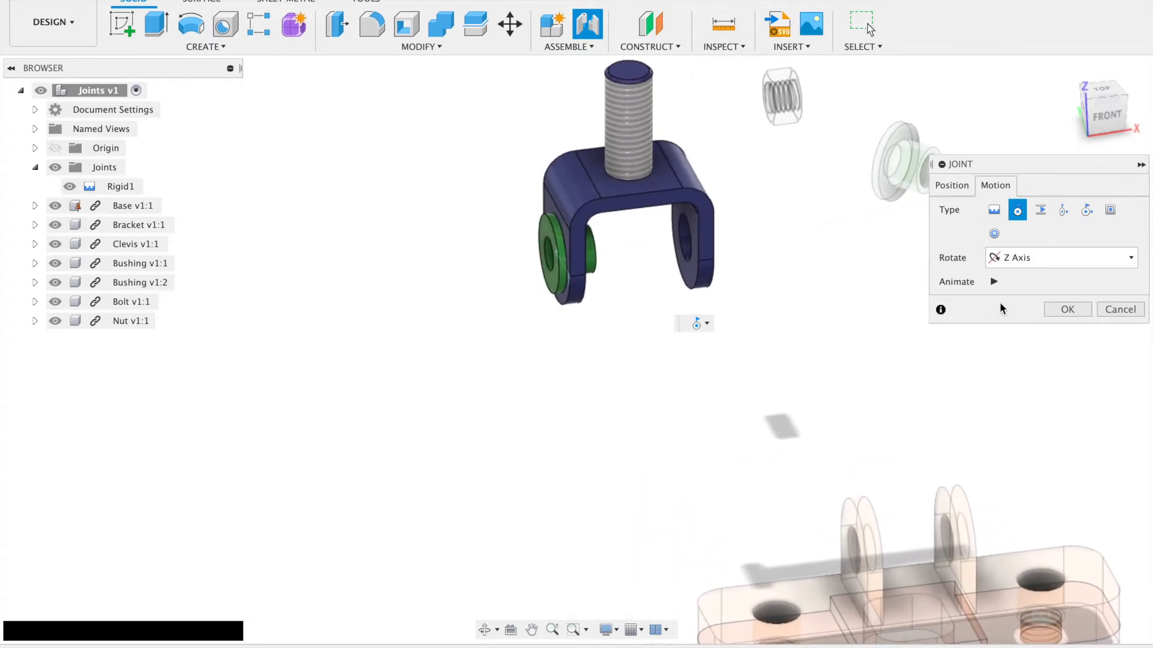
pyautogui.moveTo(1054, 261)
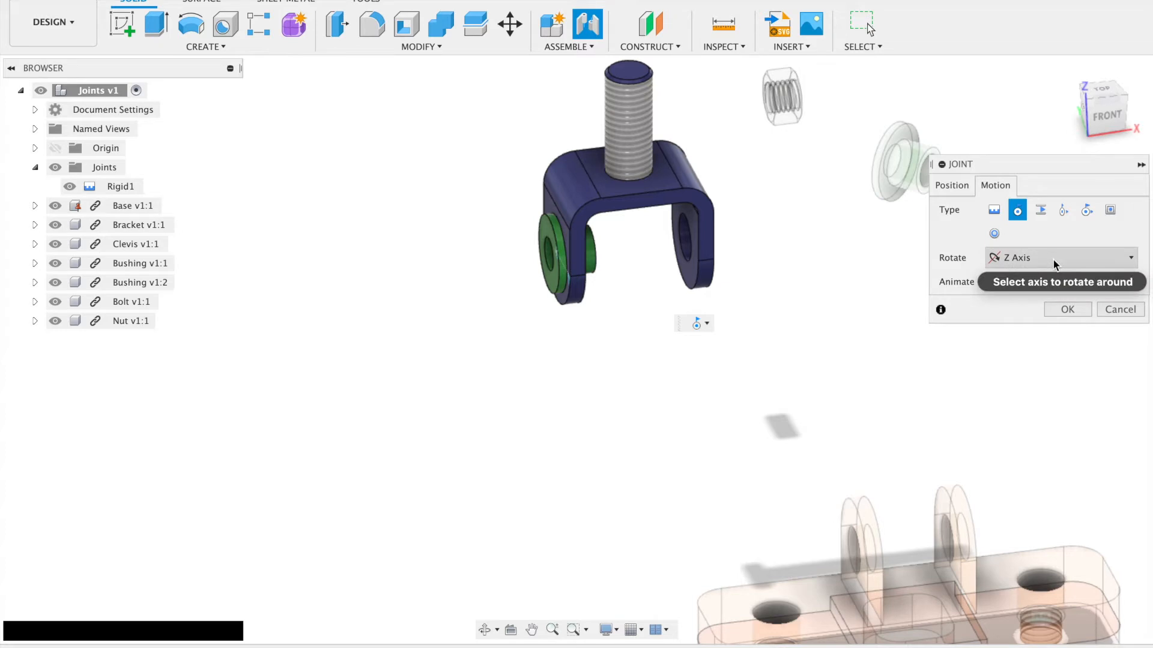
pyautogui.click(1062, 257)
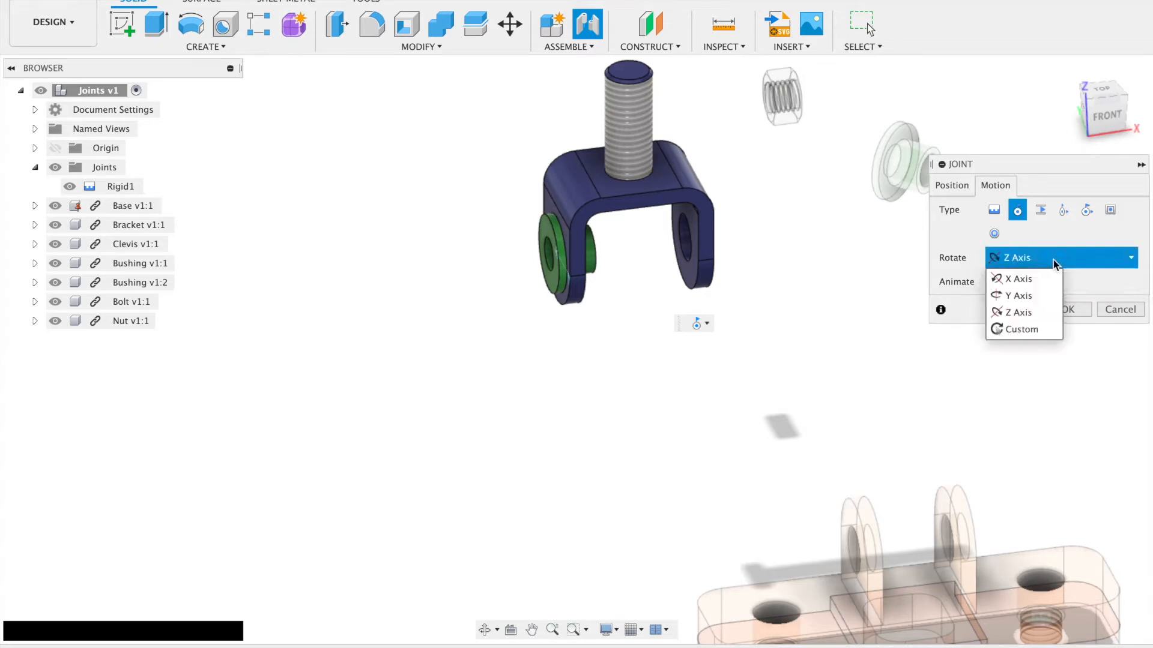
pyautogui.click(1020, 278)
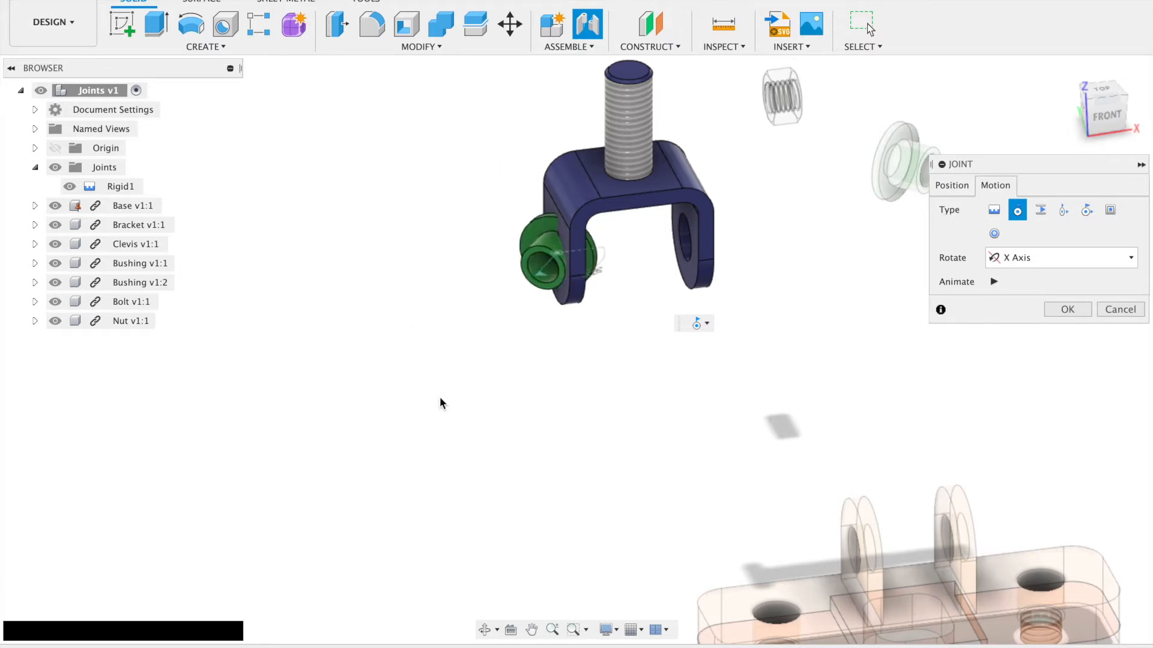
pyautogui.click(1061, 257)
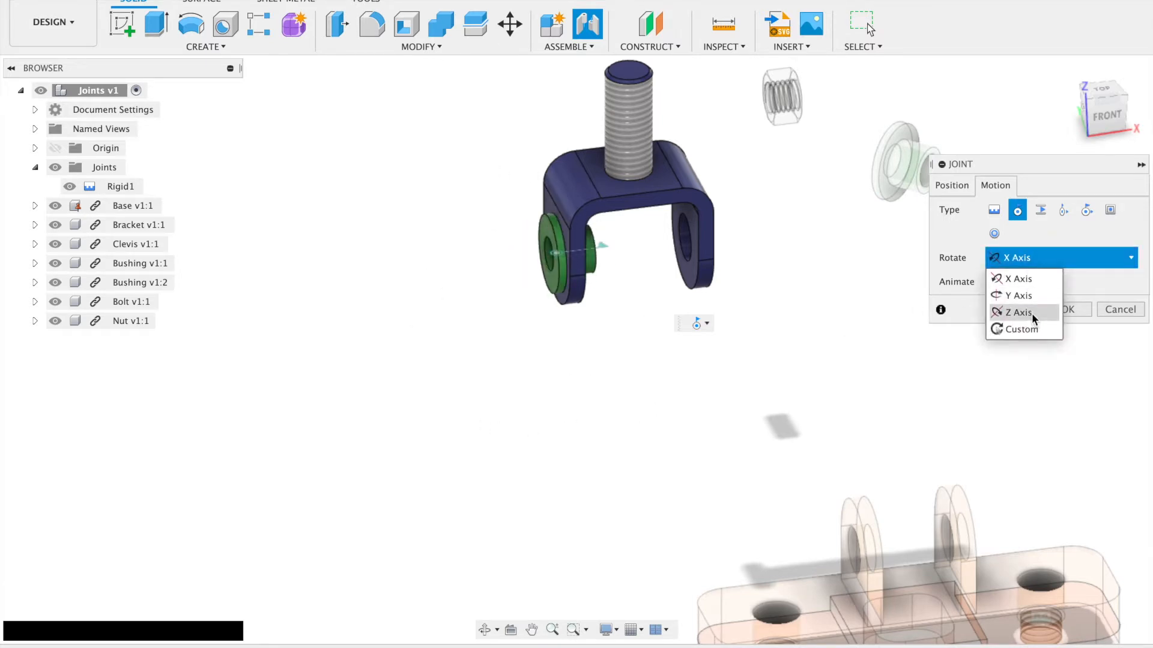
pyautogui.click(1017, 312)
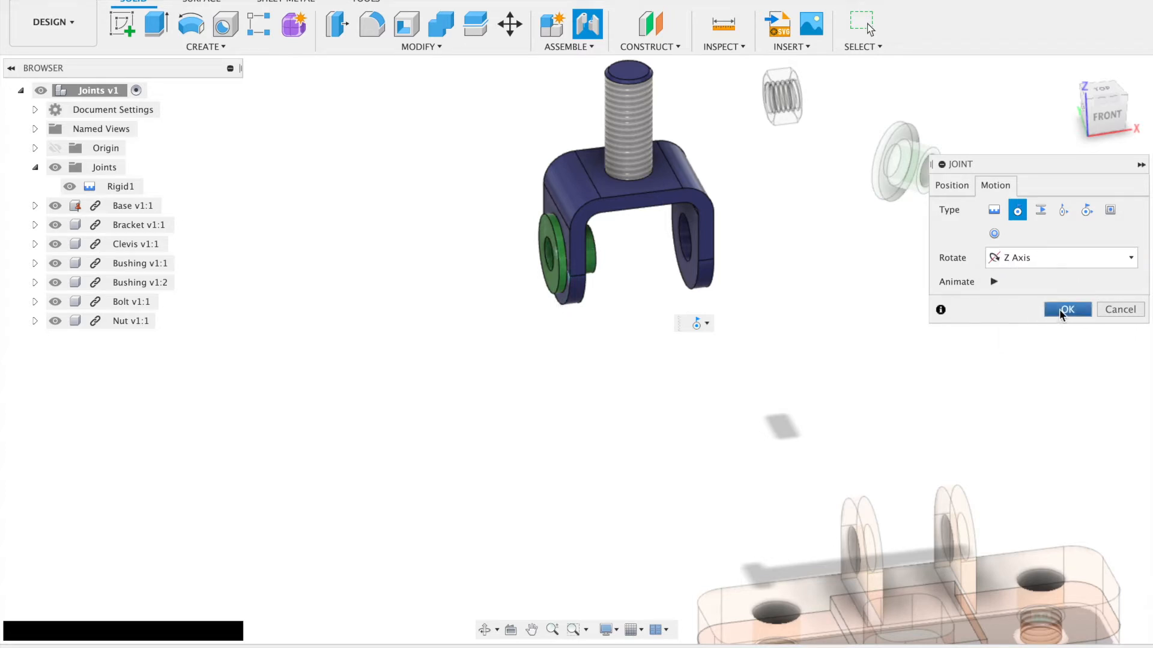
pyautogui.click(1066, 309)
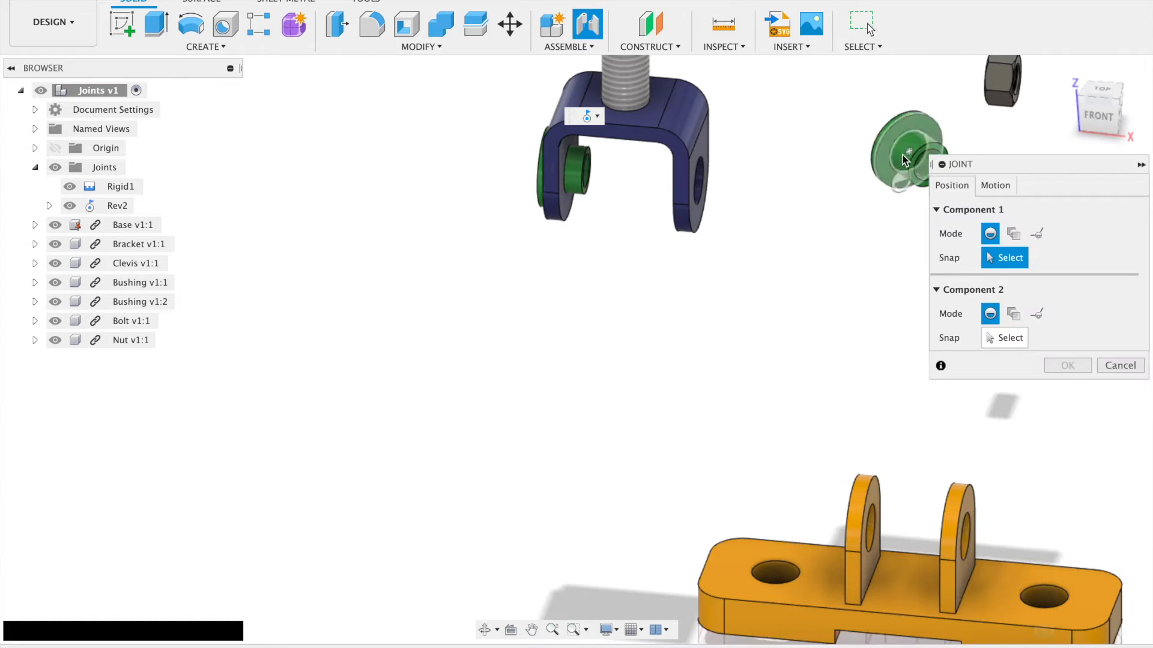
# Seat the second Bushing flipped in the opposite Clevis hole with a Revolute joint.
pyautogui.click(905, 149)
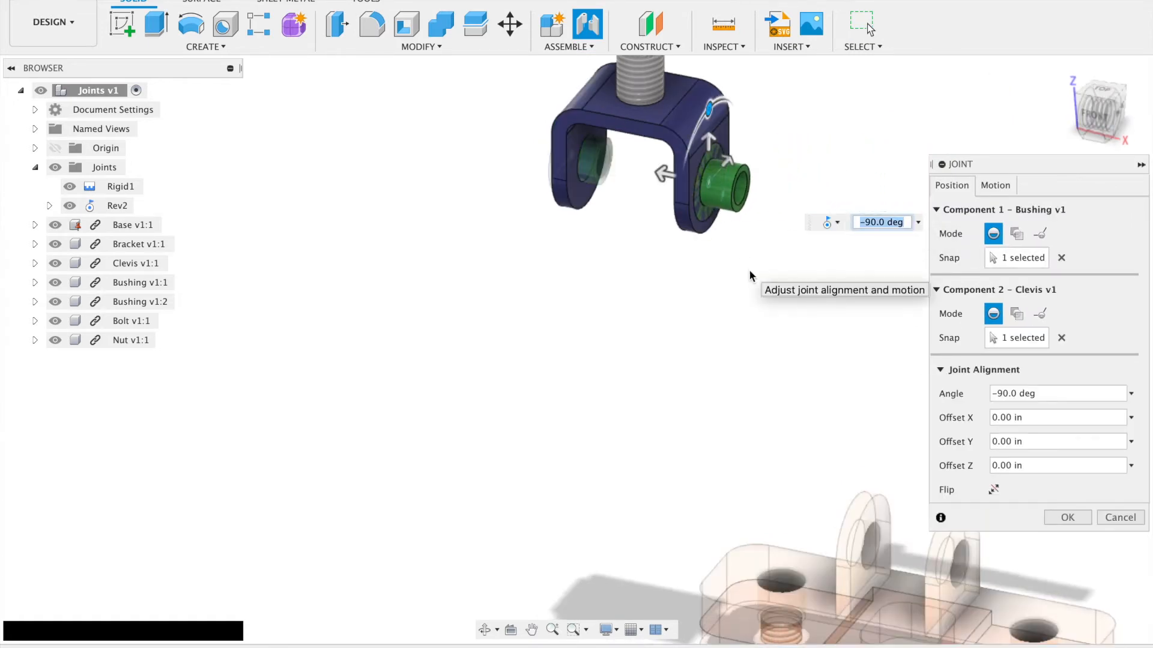
pyautogui.moveTo(724, 149)
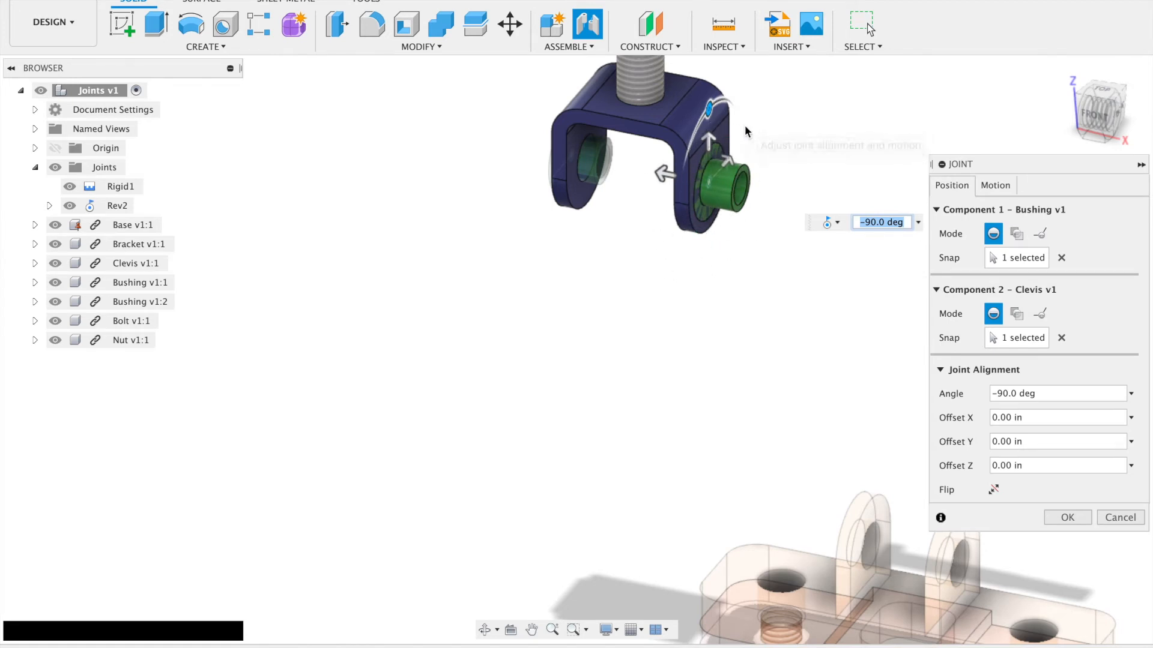
pyautogui.moveTo(922, 506)
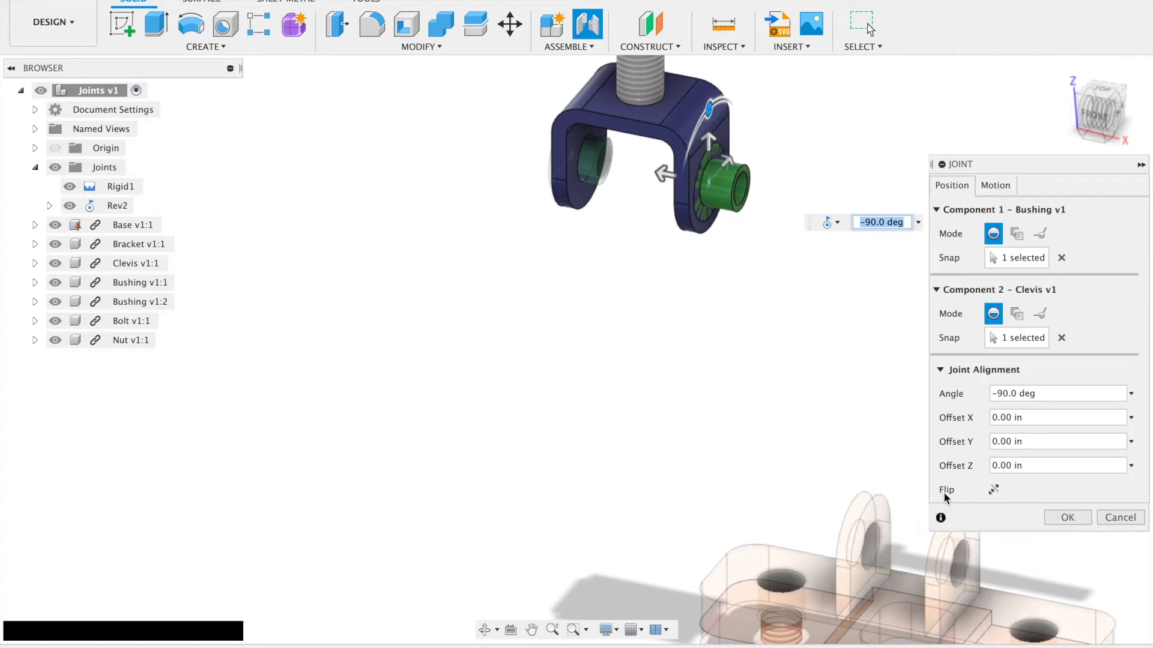
pyautogui.click(987, 490)
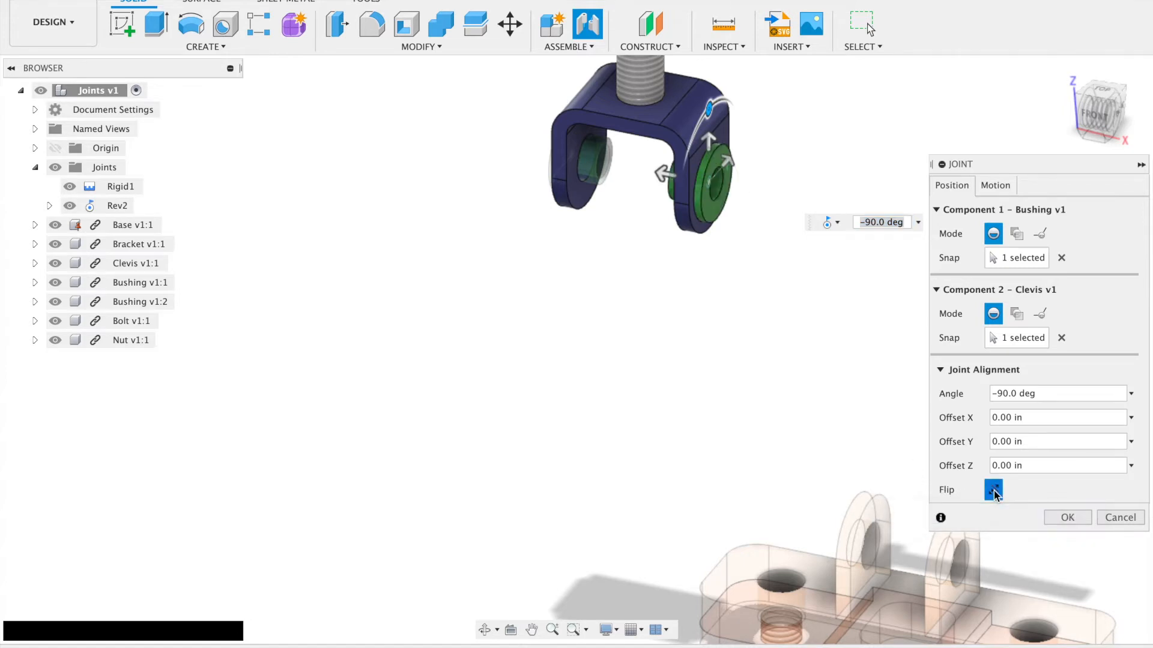
pyautogui.click(989, 490)
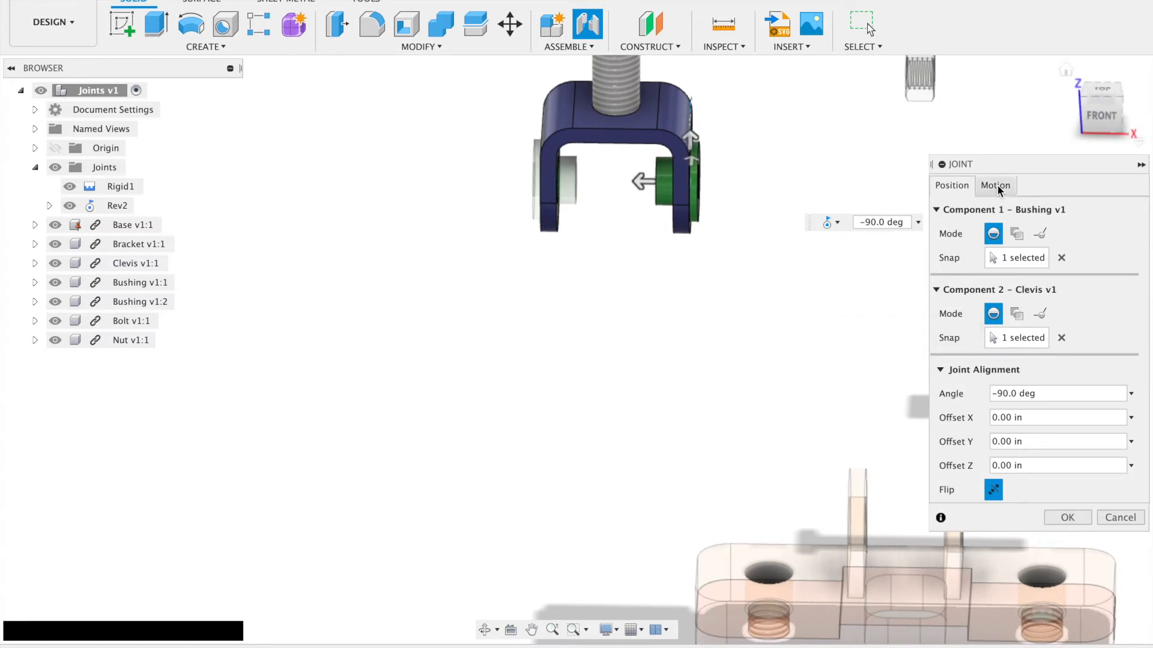
pyautogui.click(995, 185)
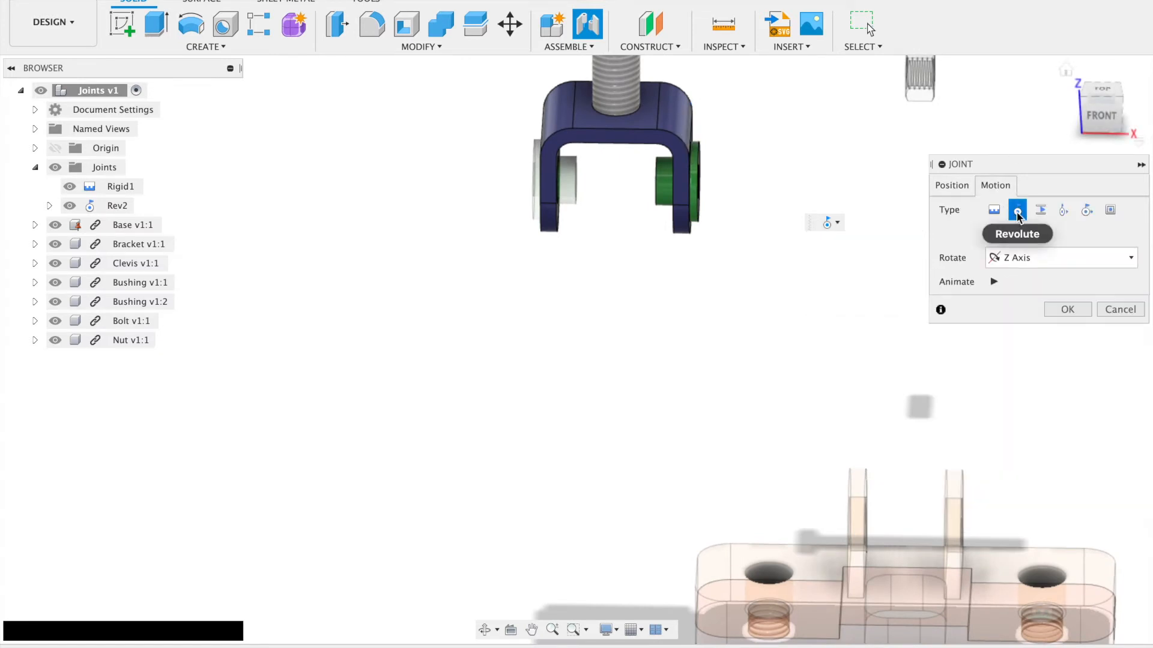
pyautogui.click(951, 185)
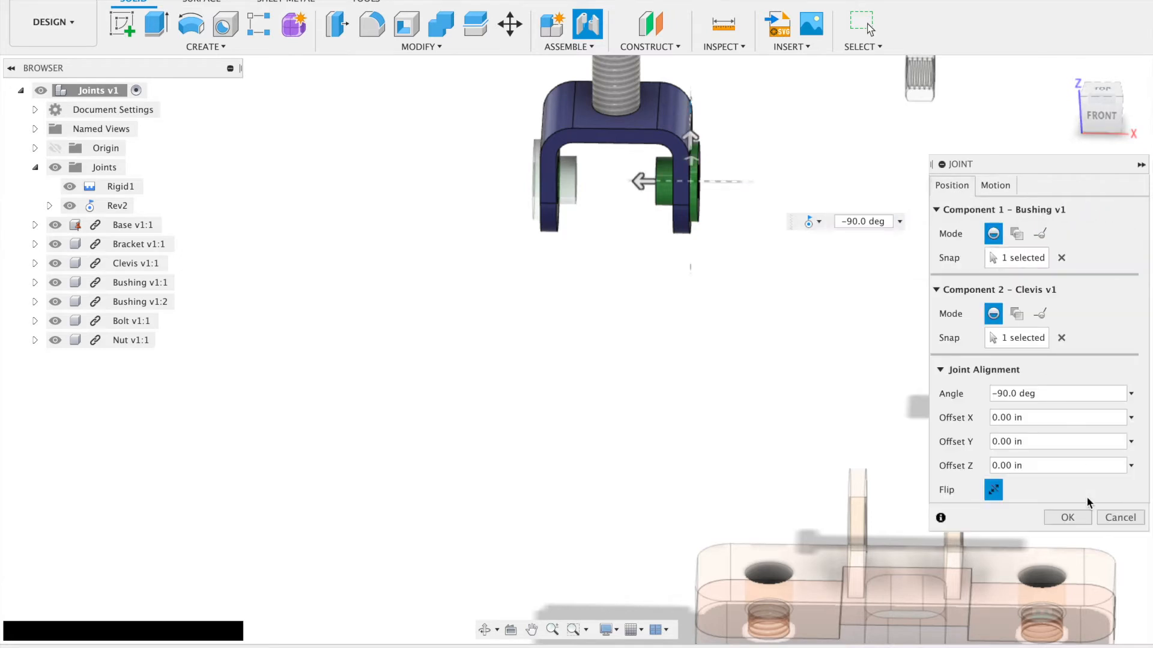
pyautogui.click(1068, 518)
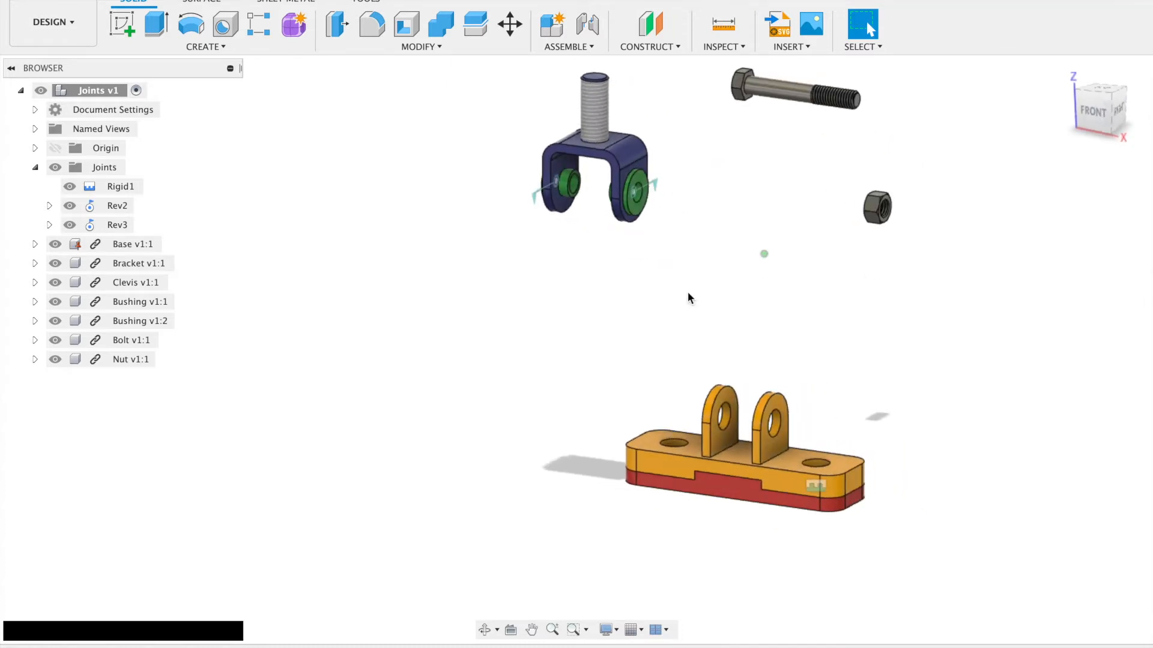
# Start a joint with the Clevis origin at the midpoint Between Two Faces of its inner arms.
pyautogui.click(581, 24)
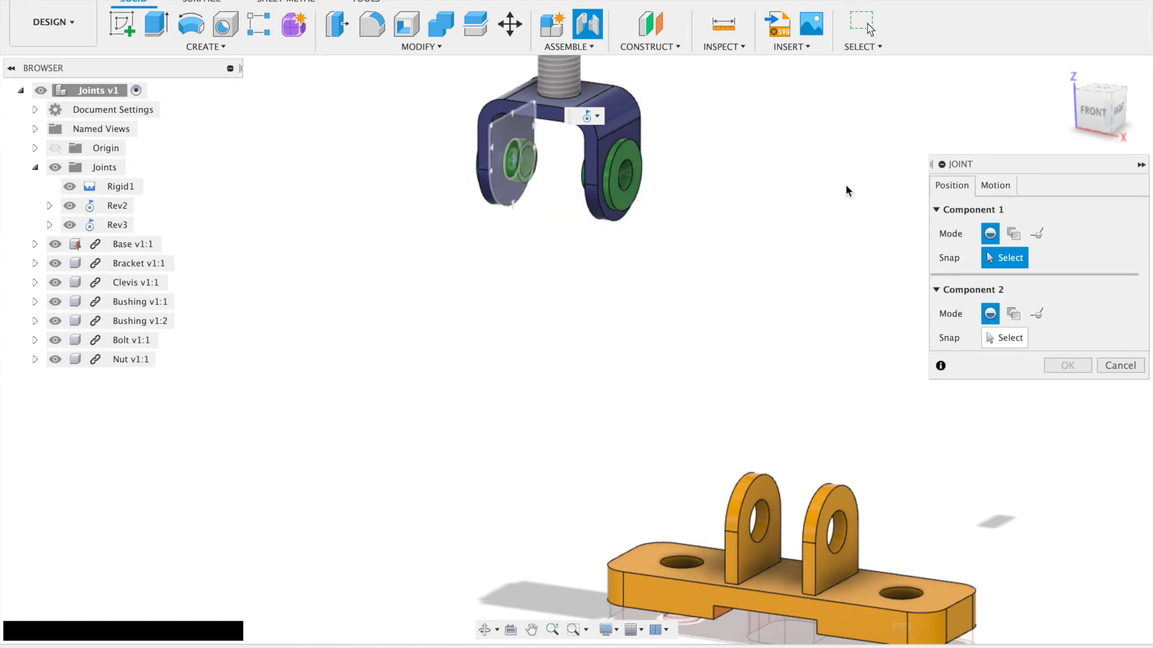
pyautogui.click(1013, 233)
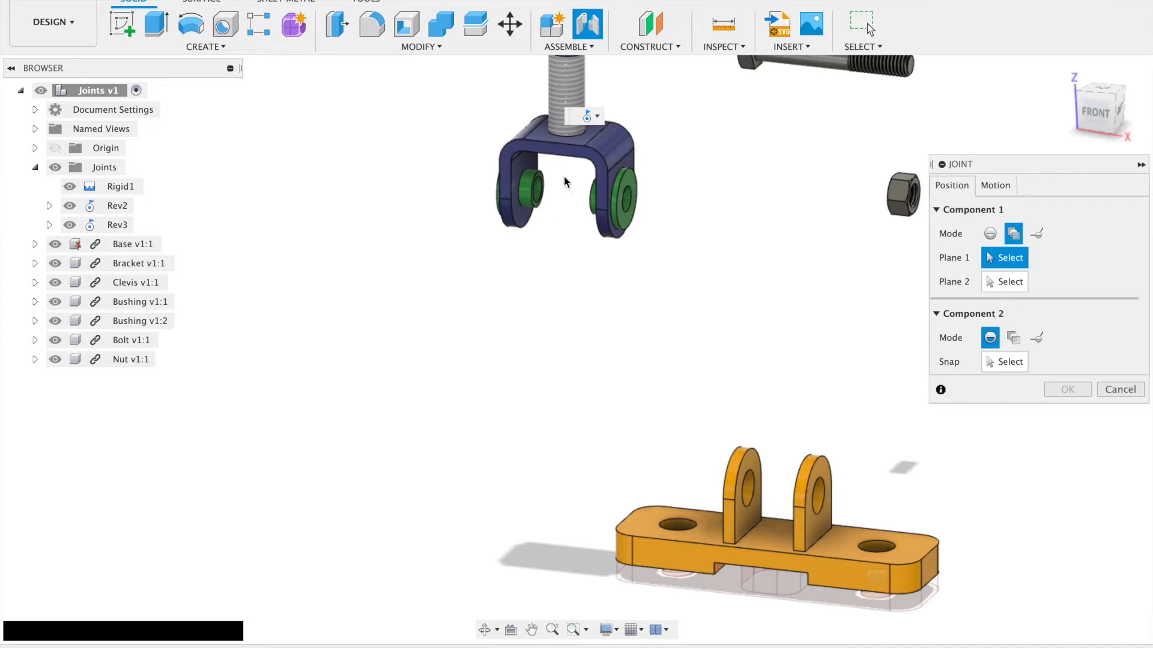
pyautogui.moveTo(556, 199)
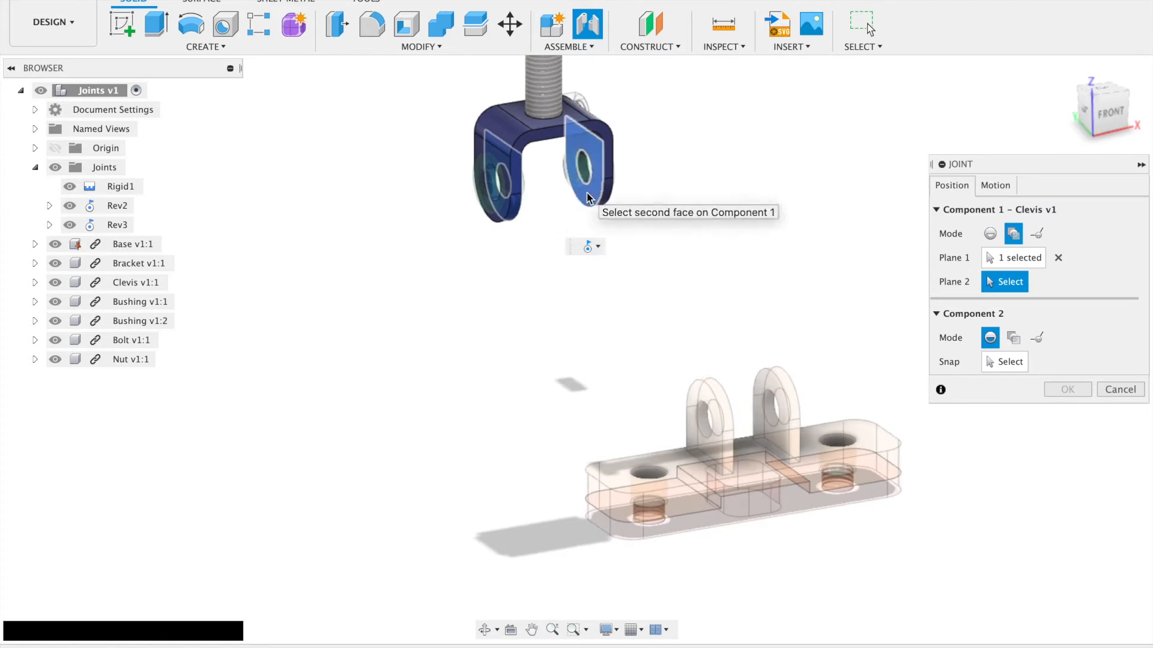
pyautogui.click(581, 170)
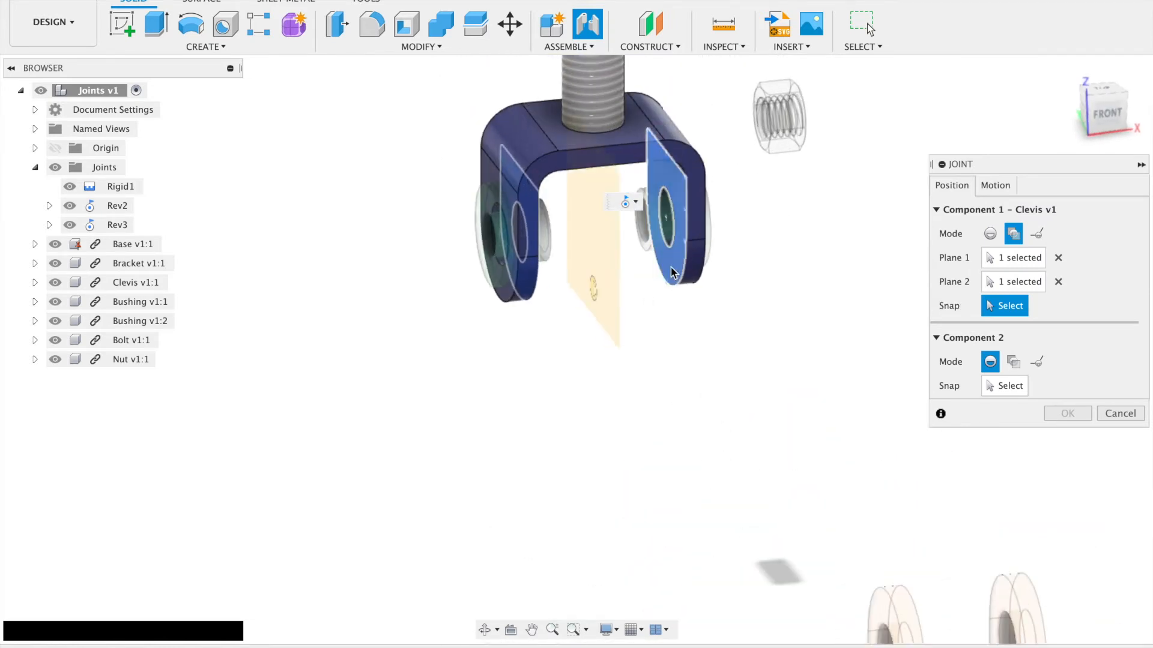
pyautogui.click(663, 221)
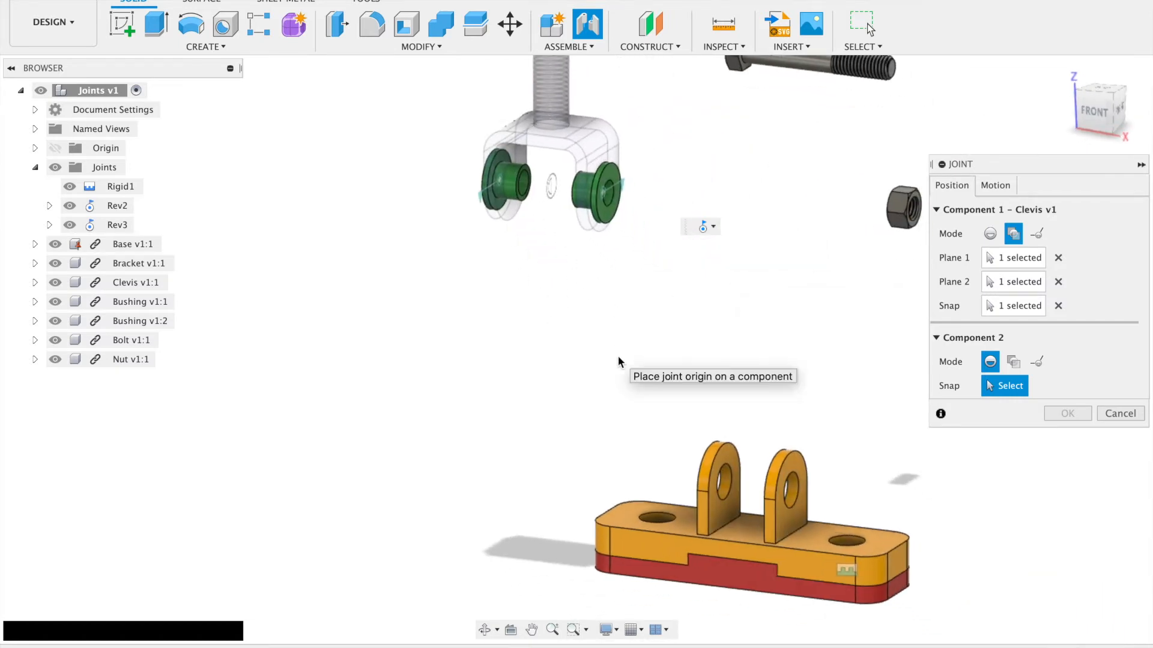
# Set the Bracket origin Between Two Faces of its ears, snapped at the centre.
pyautogui.click(1013, 362)
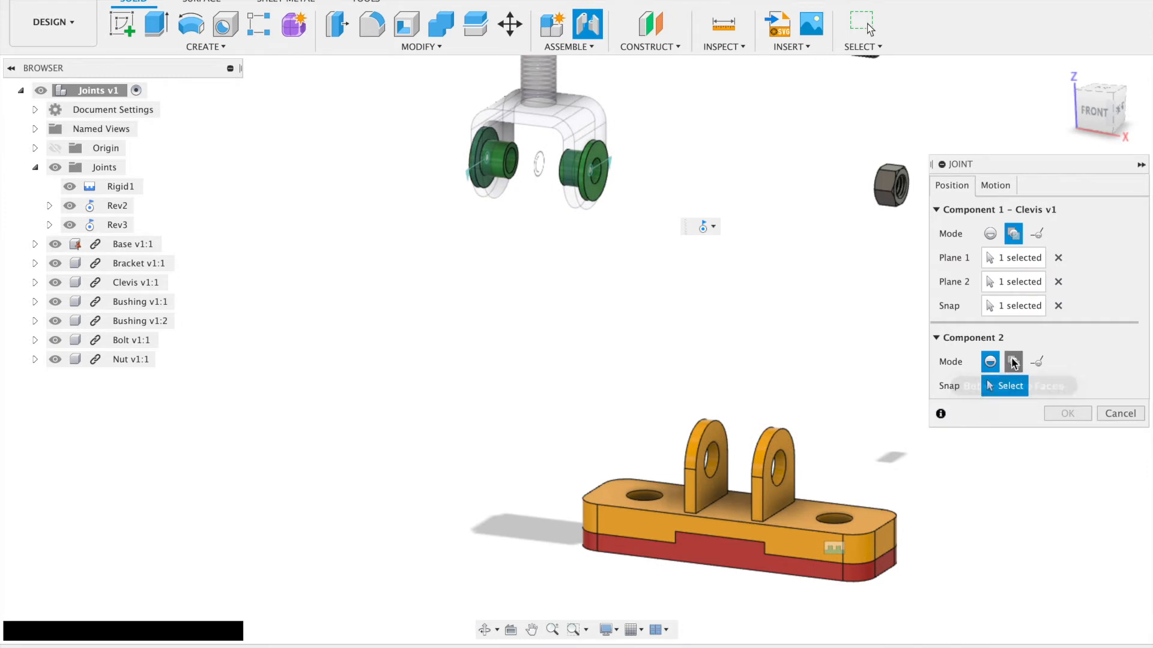
pyautogui.click(1013, 363)
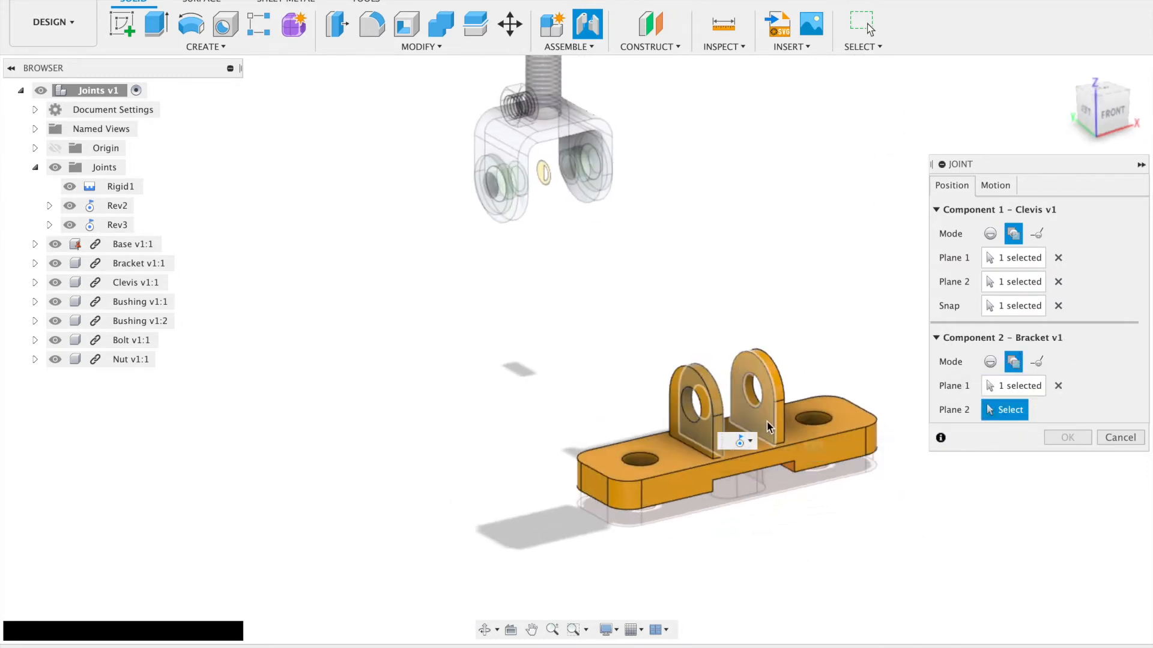
pyautogui.click(754, 400)
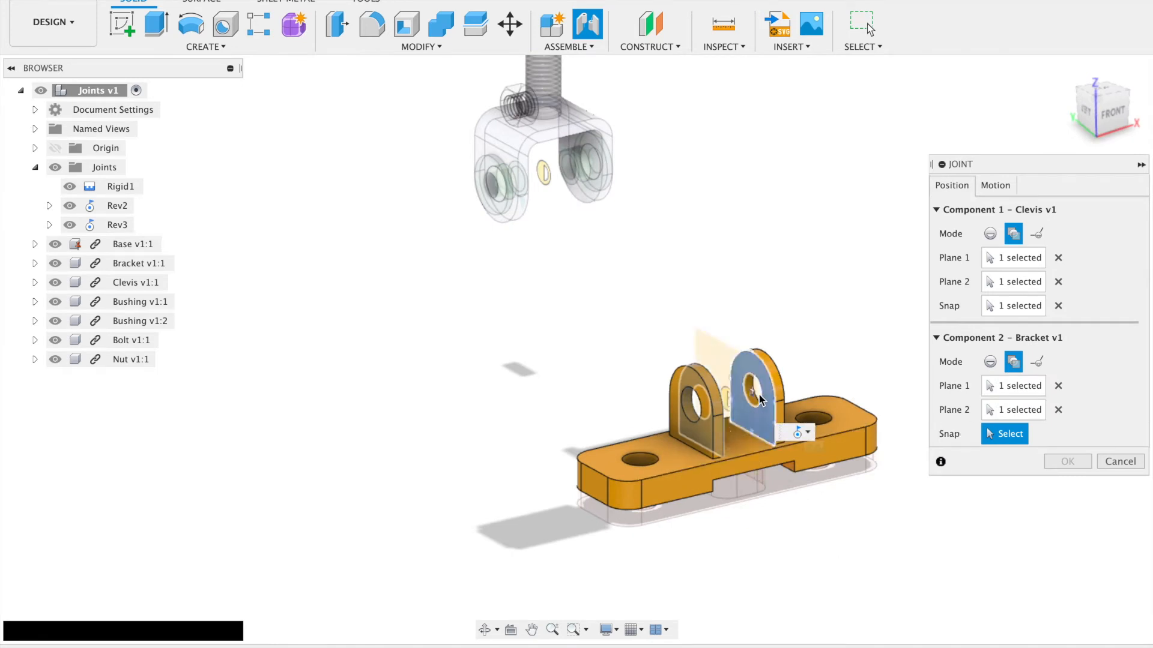
pyautogui.click(1004, 435)
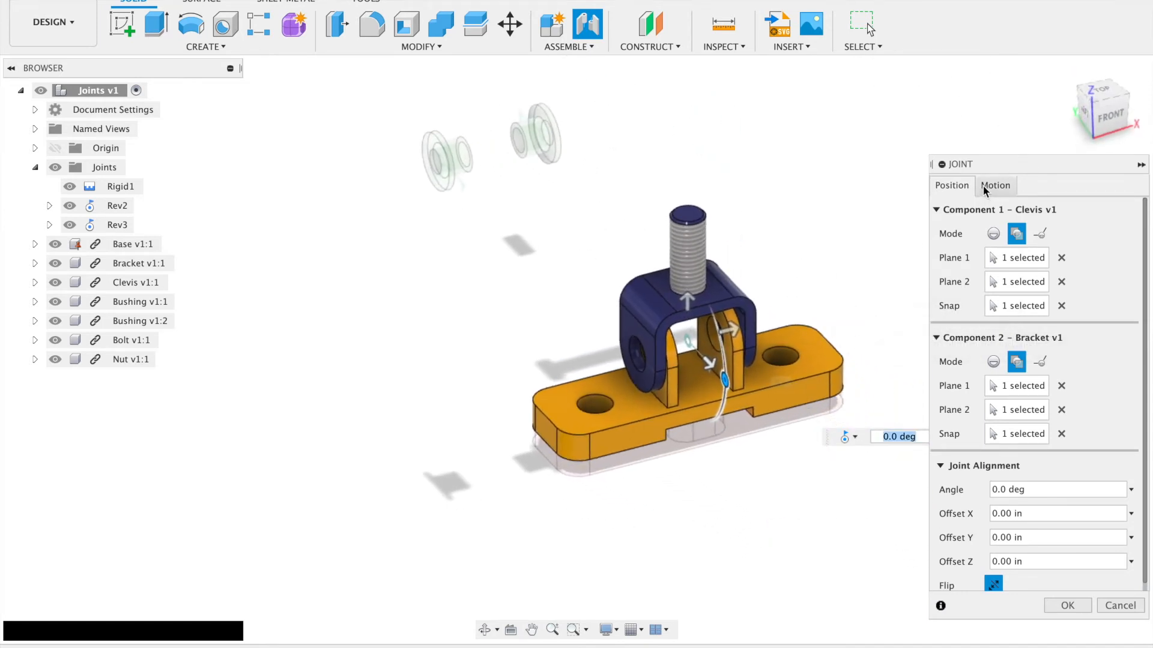
pyautogui.click(996, 185)
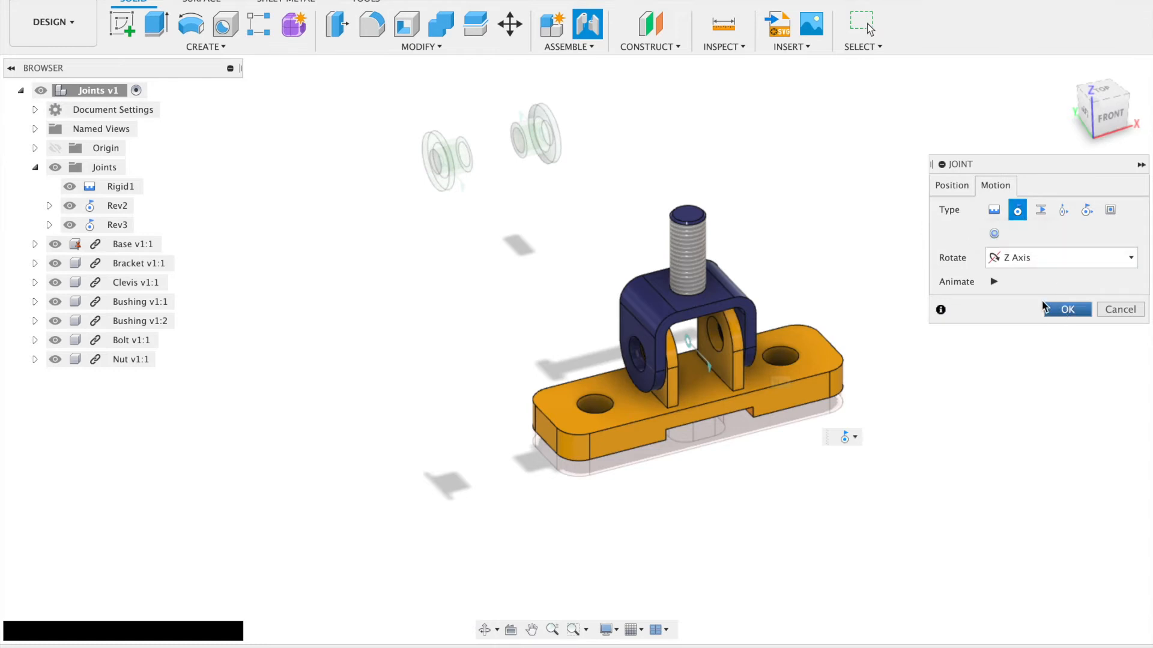
# Animate and confirm the Revolute clevis-to-bracket joint, then select Rev4.
pyautogui.click(993, 281)
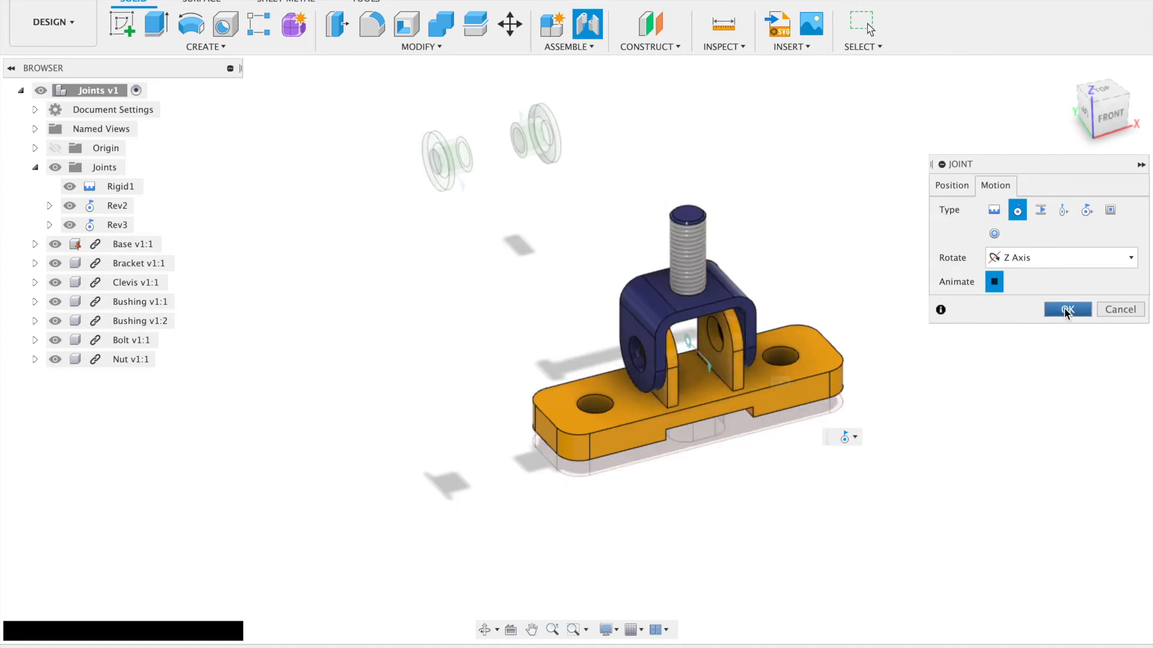
pyautogui.click(1067, 310)
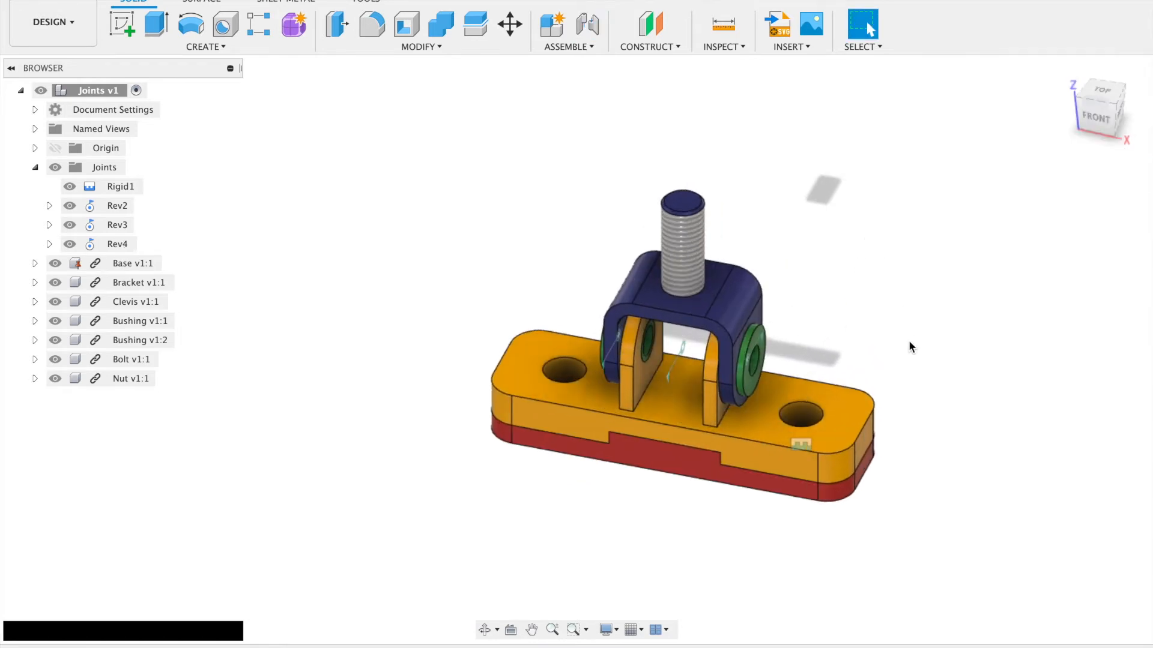
pyautogui.moveTo(113, 243)
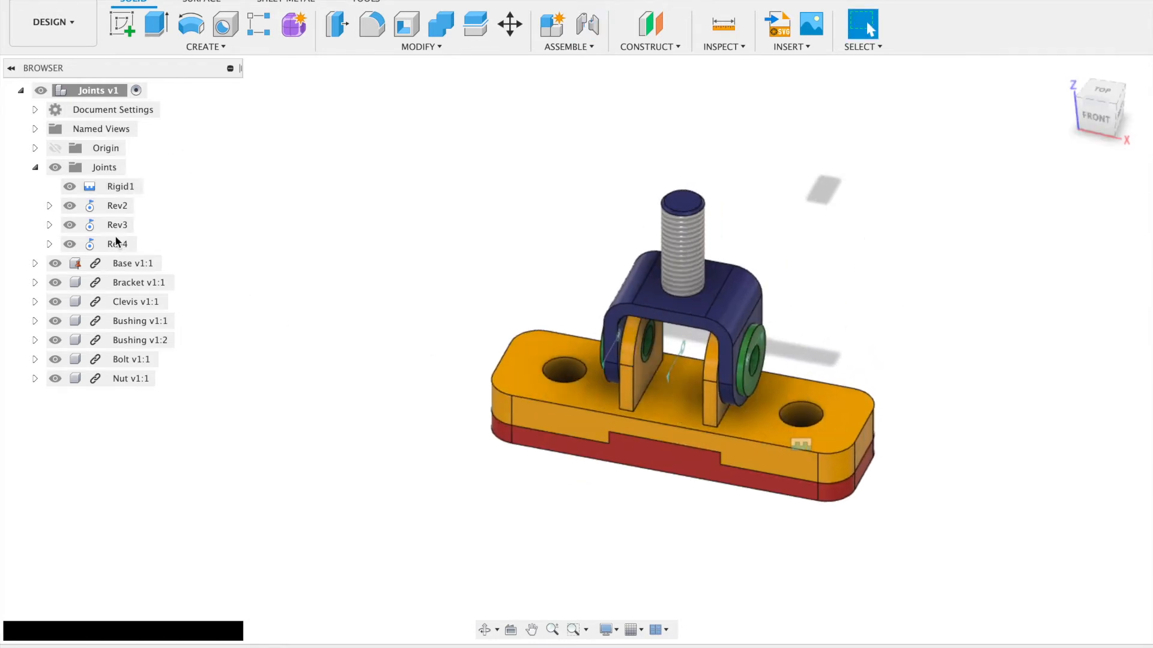
pyautogui.click(118, 243)
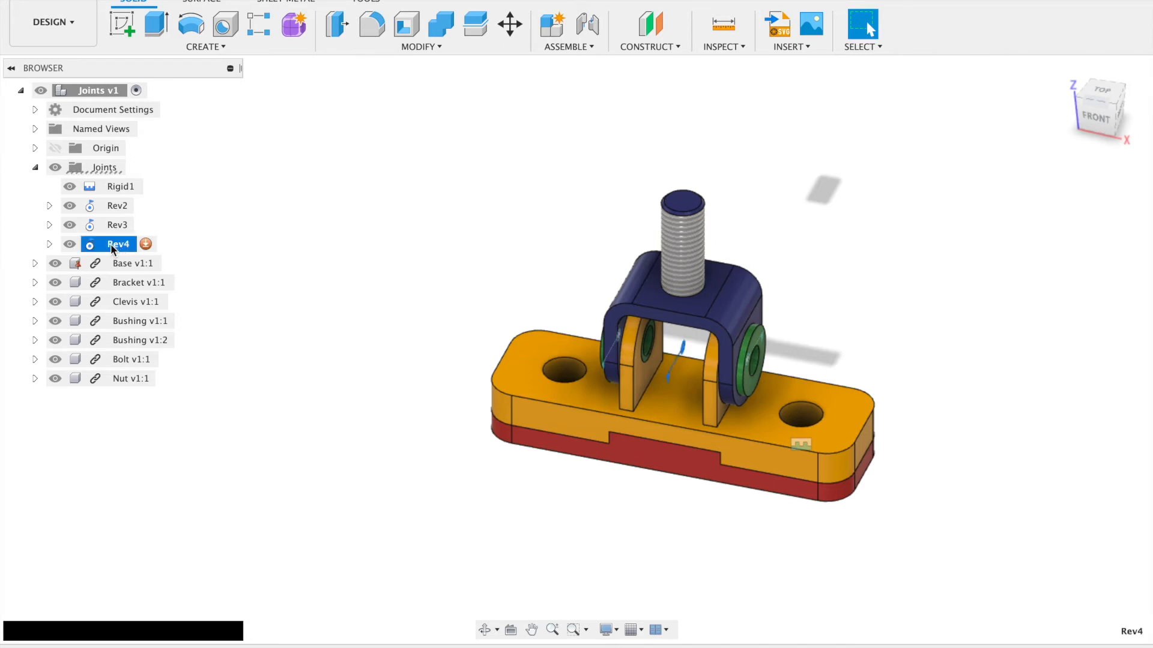
# Edit Rev4's joint limits to Minimum -90 deg and Maximum 90 deg, animate and confirm.
pyautogui.rightClick(116, 243)
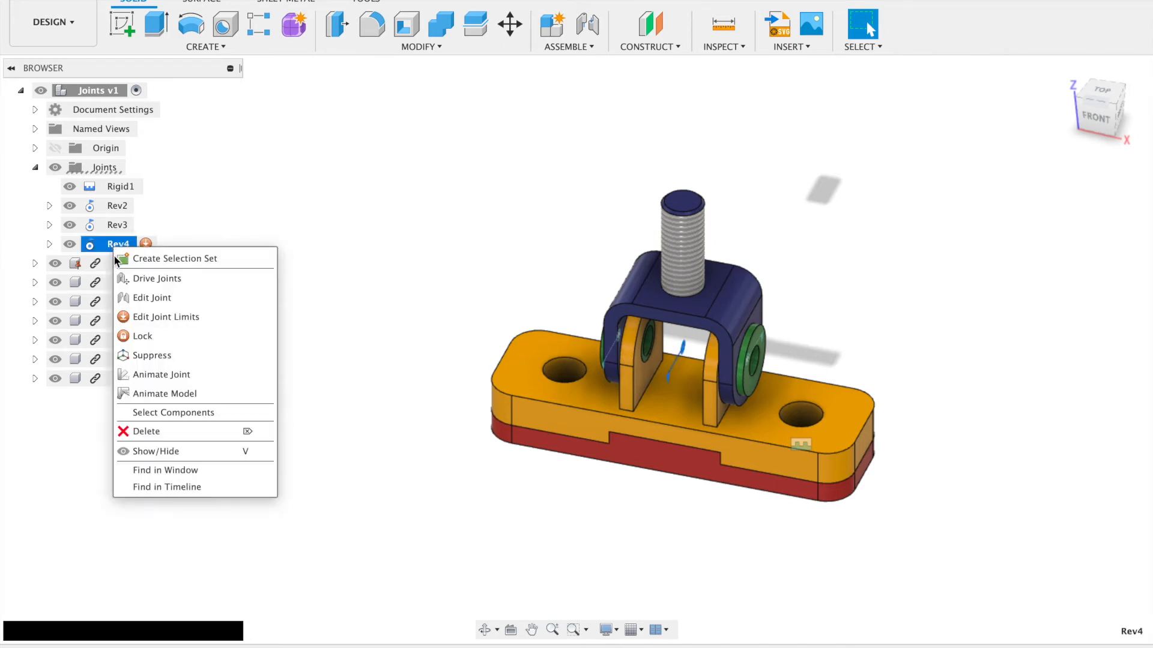
pyautogui.click(166, 317)
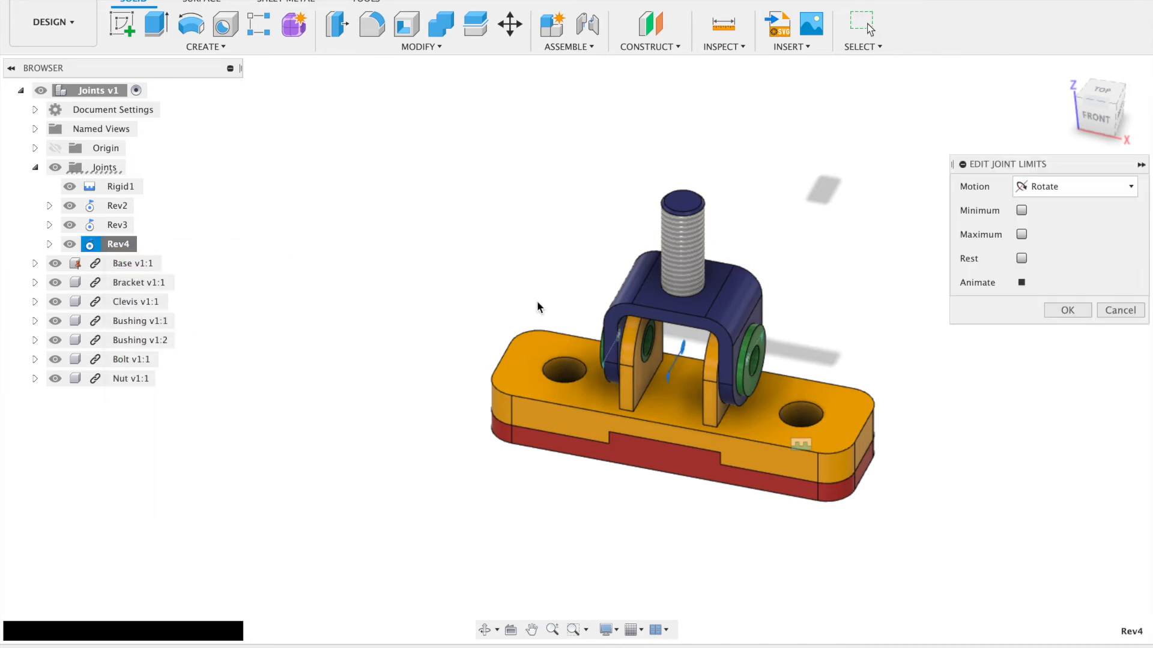
pyautogui.moveTo(1121, 310)
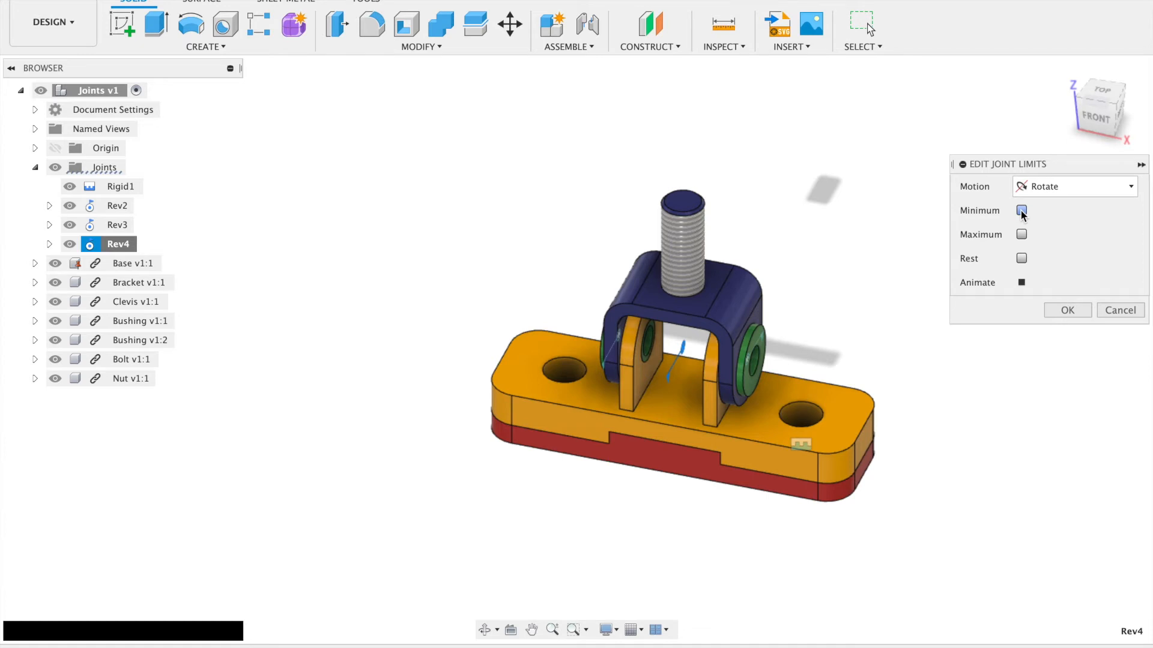
pyautogui.click(1020, 210)
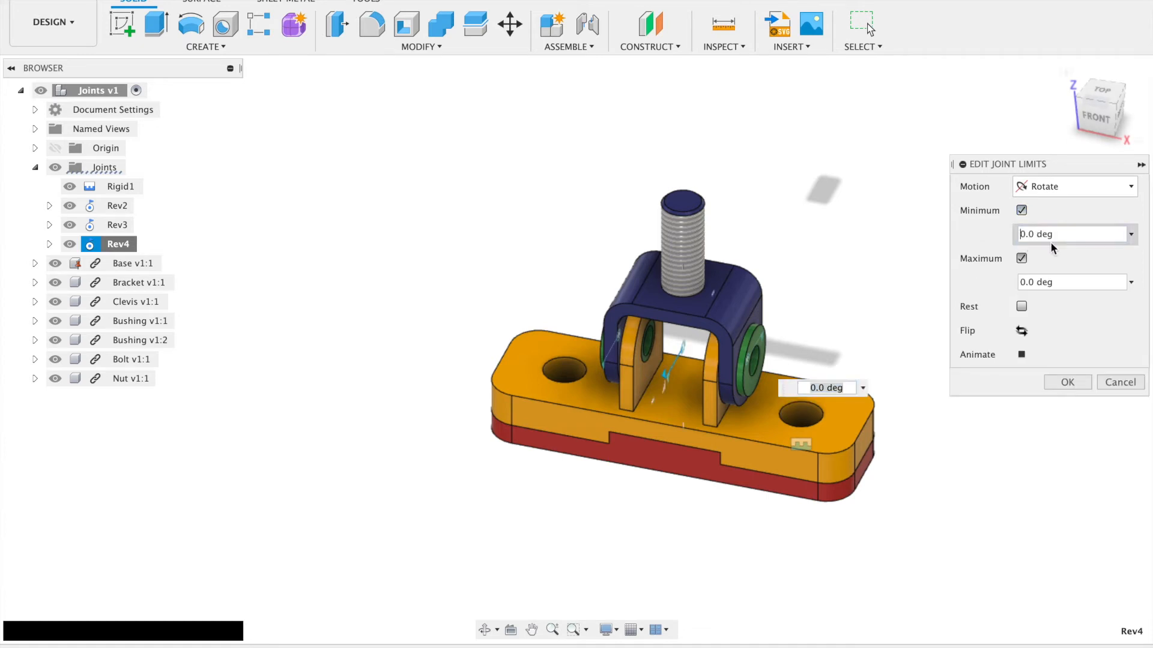
pyautogui.write('-90.0 deg')
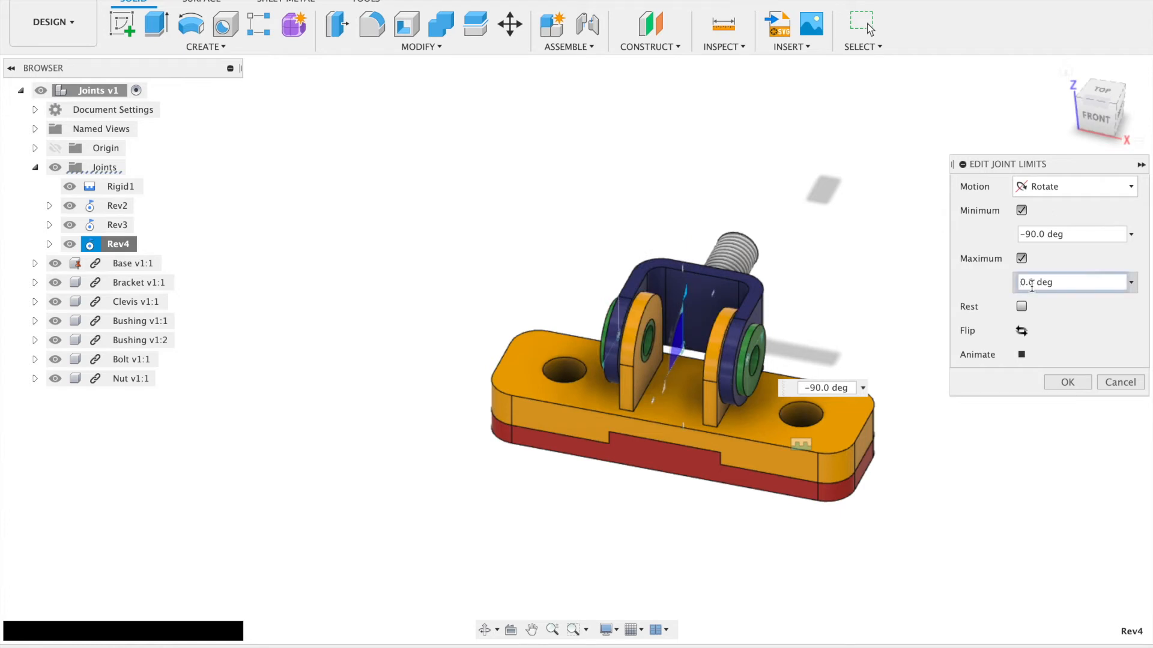
pyautogui.write('90.0 deg')
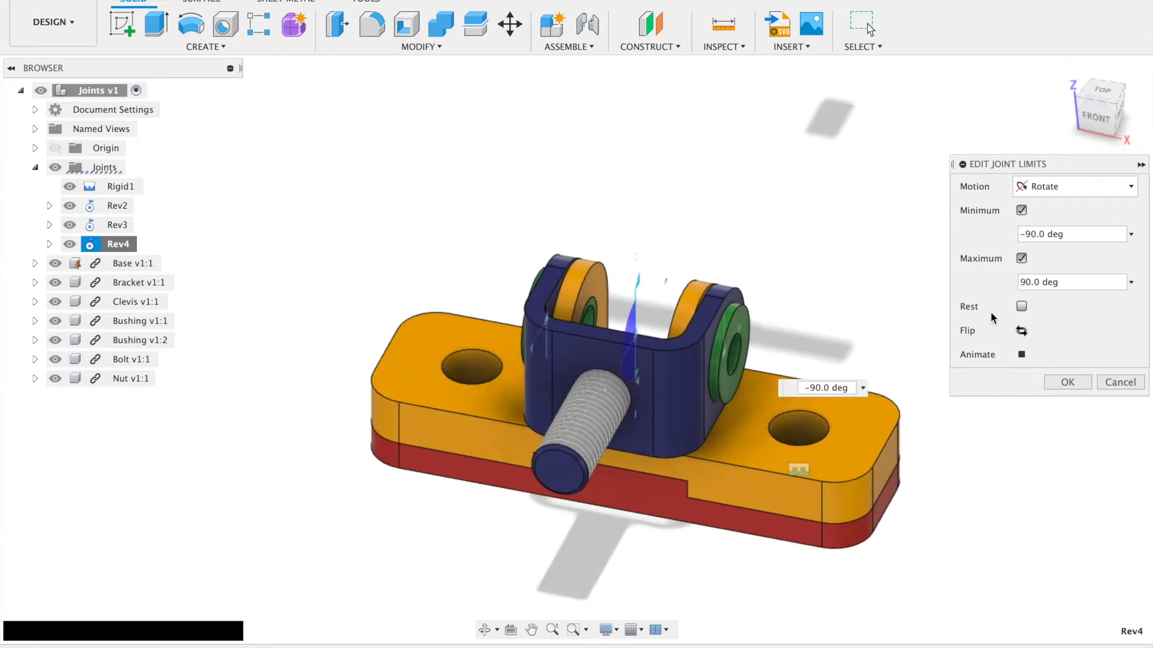
pyautogui.click(1021, 354)
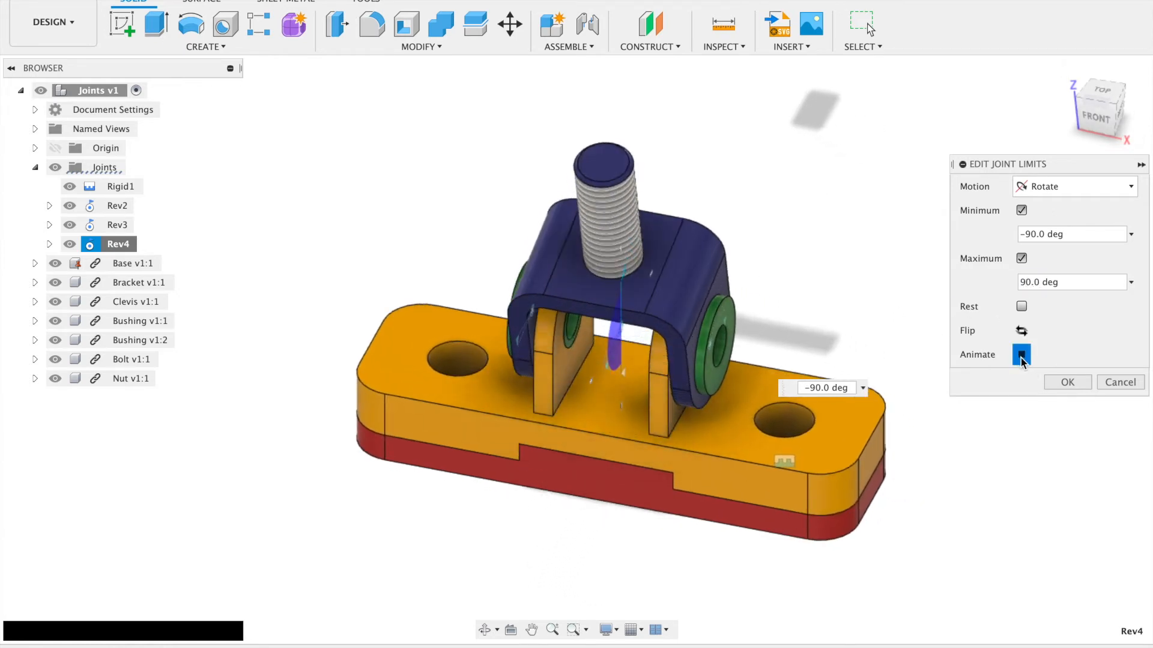
pyautogui.click(1021, 354)
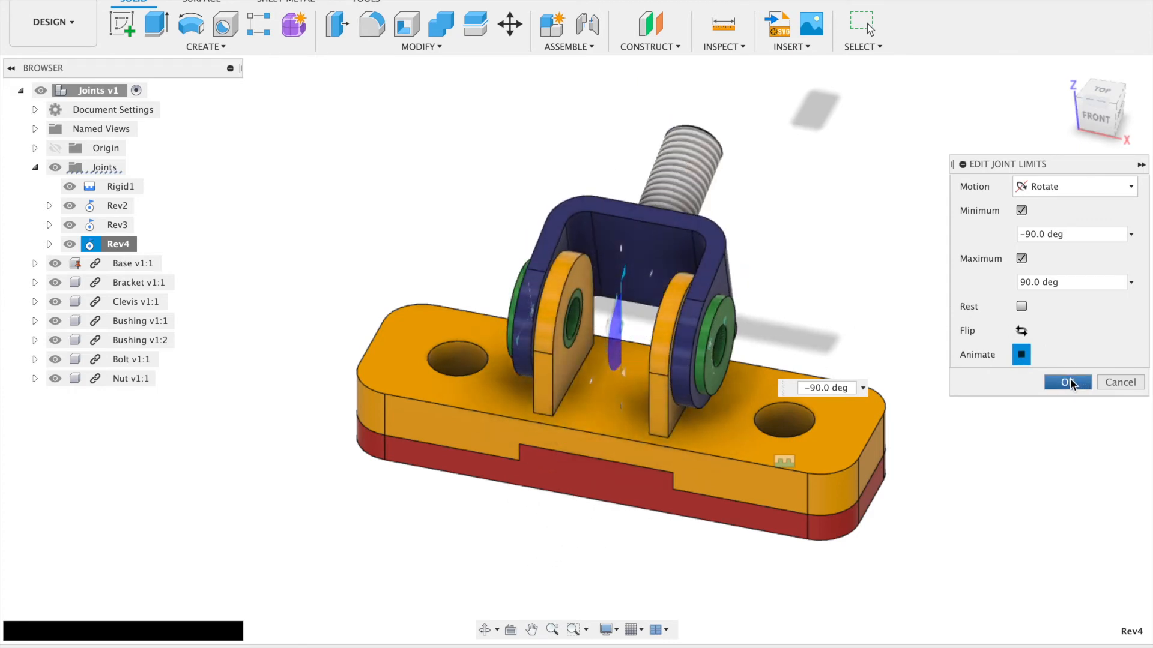
pyautogui.click(1066, 382)
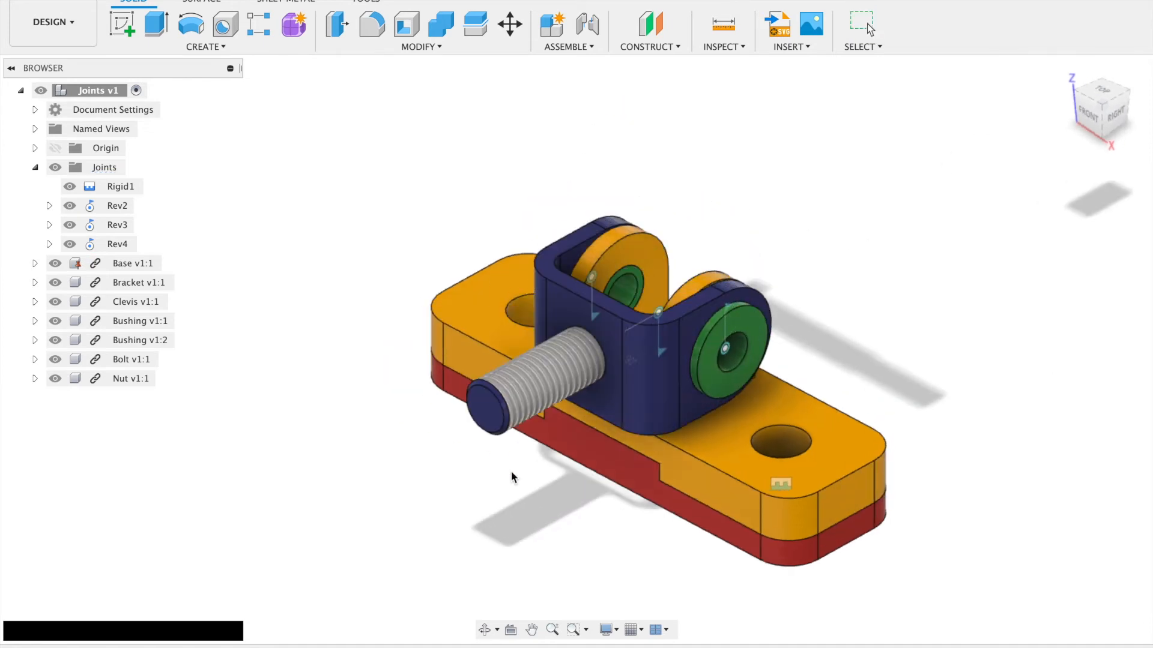
pyautogui.moveTo(559, 394)
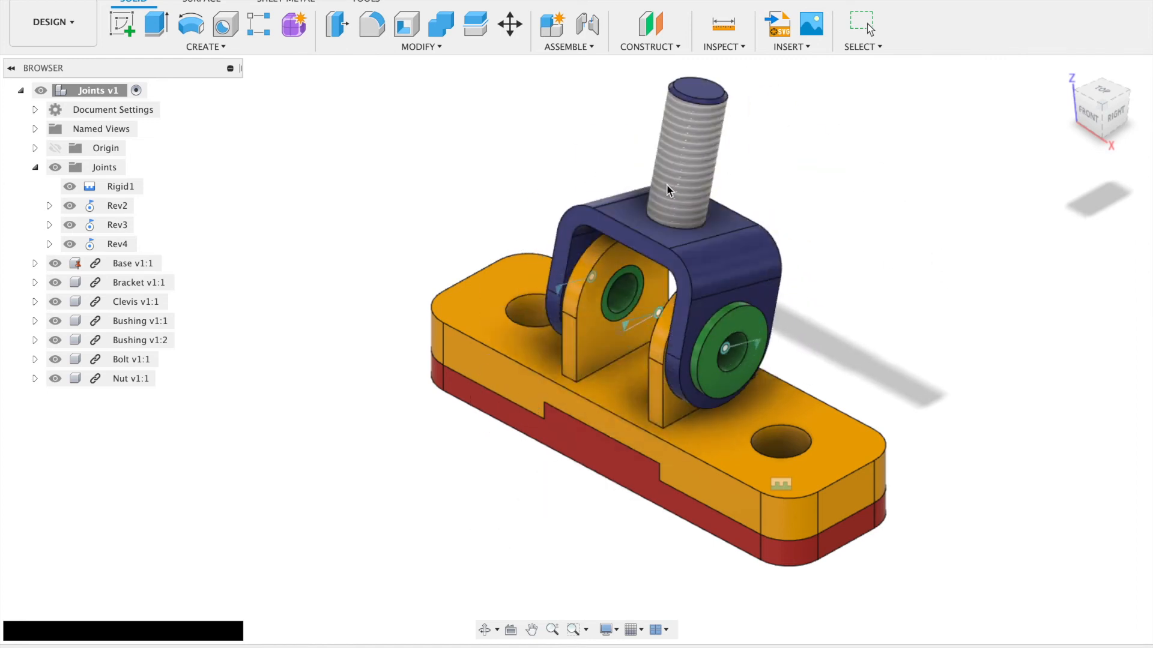
# Start a new joint for the bolt and nut beside the clevis assembly.
pyautogui.click(582, 23)
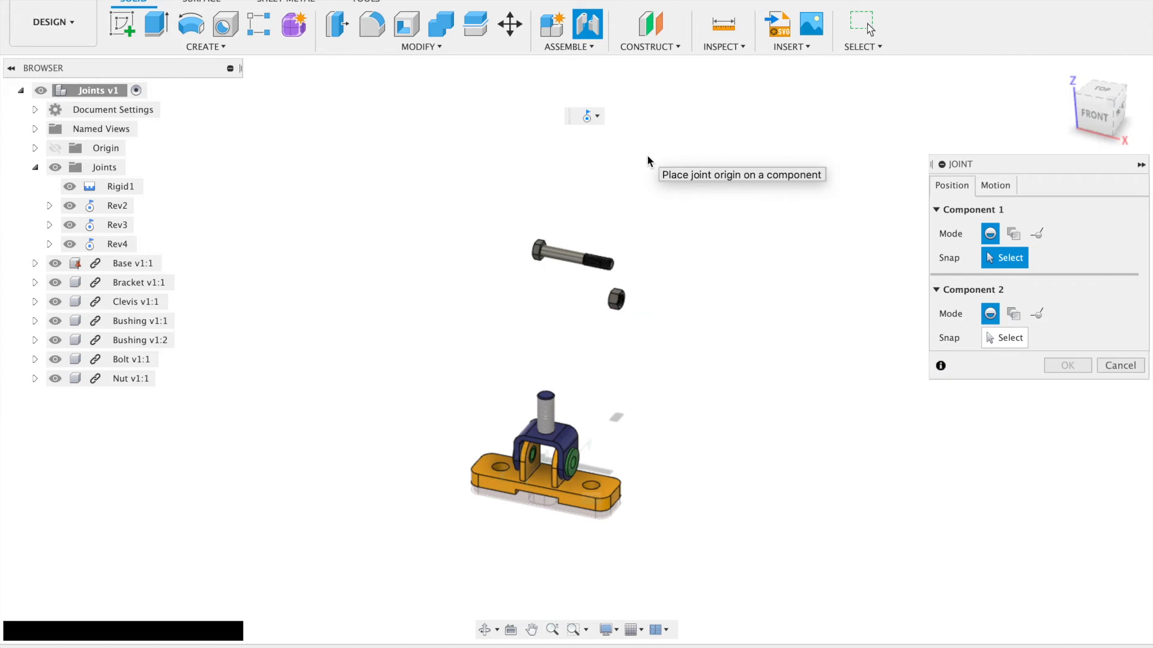
pyautogui.moveTo(622, 269)
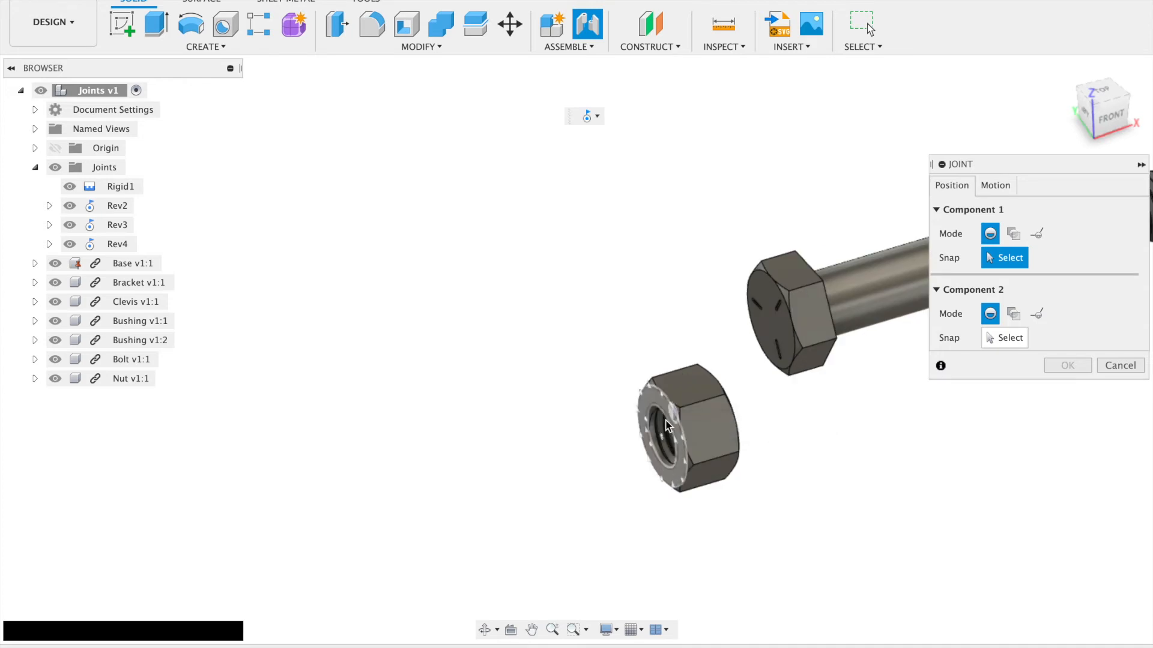
# Join the Nut to the Bolt with a Cylindrical joint, previewing its motion before confirming.
pyautogui.click(665, 427)
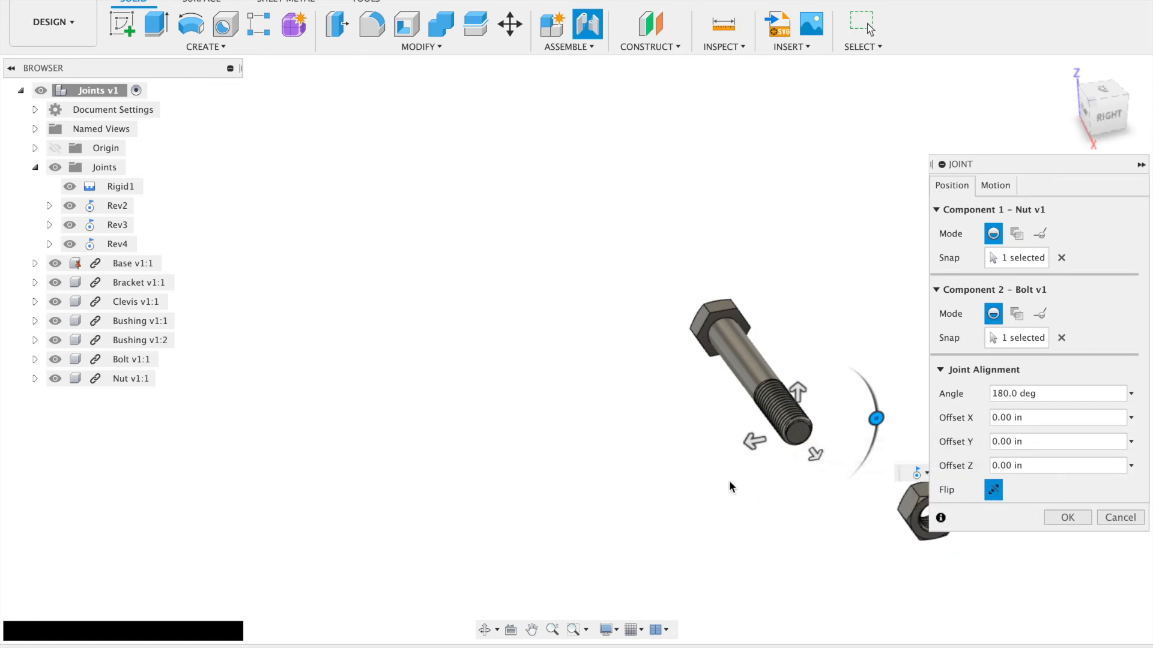
pyautogui.click(995, 185)
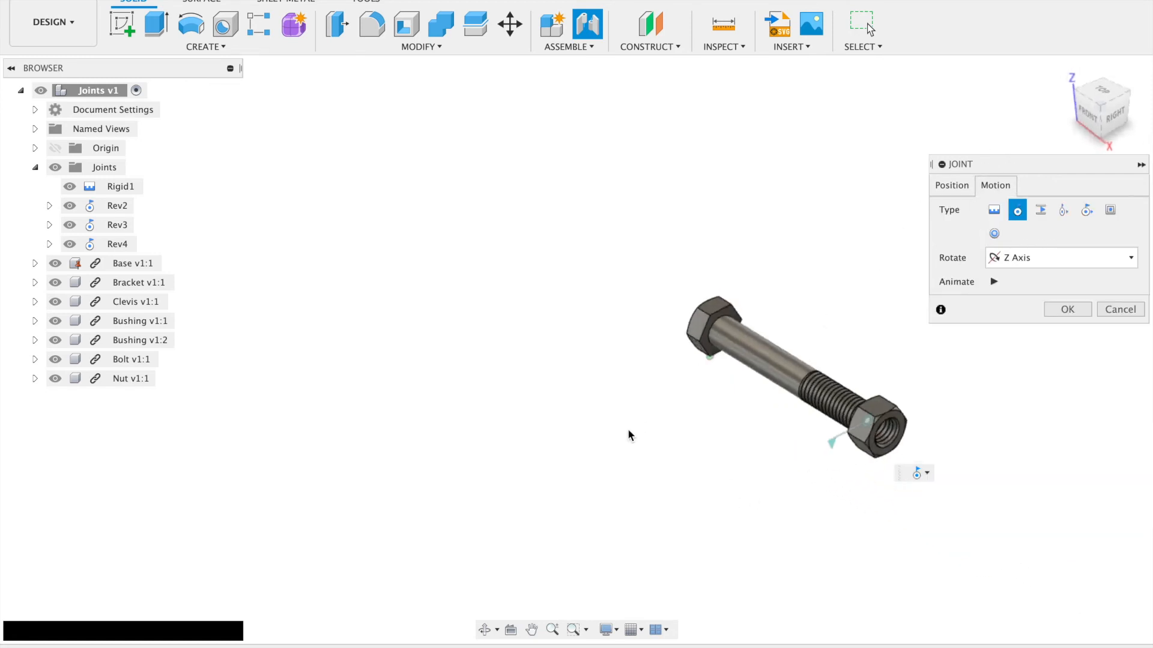
pyautogui.click(993, 281)
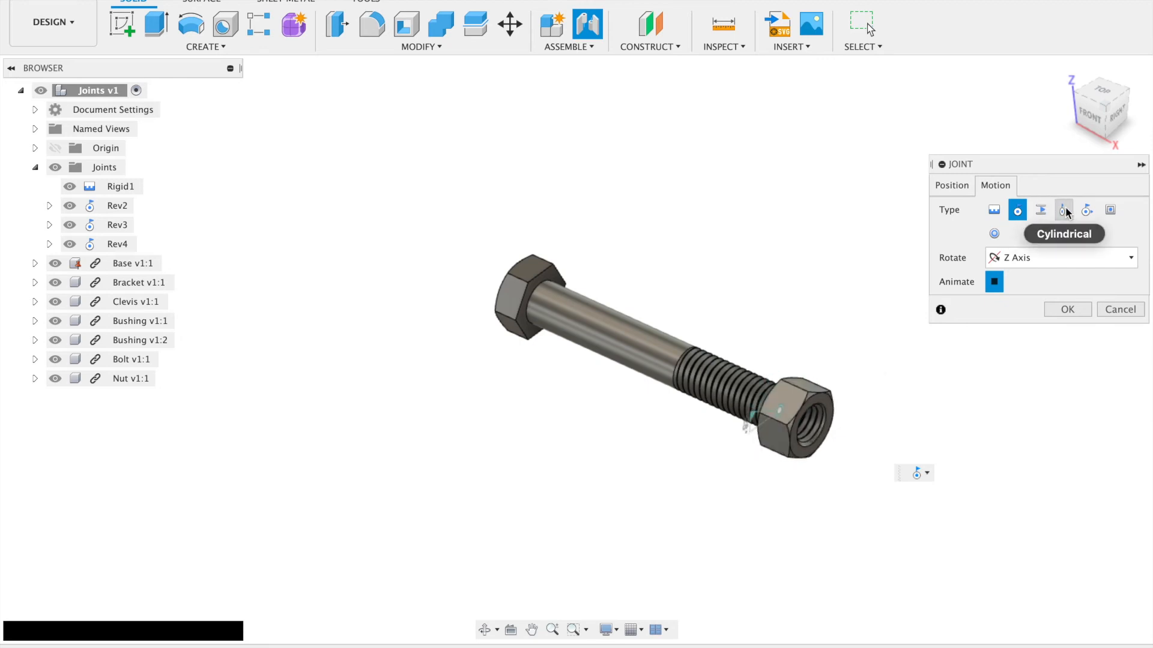
pyautogui.click(1062, 209)
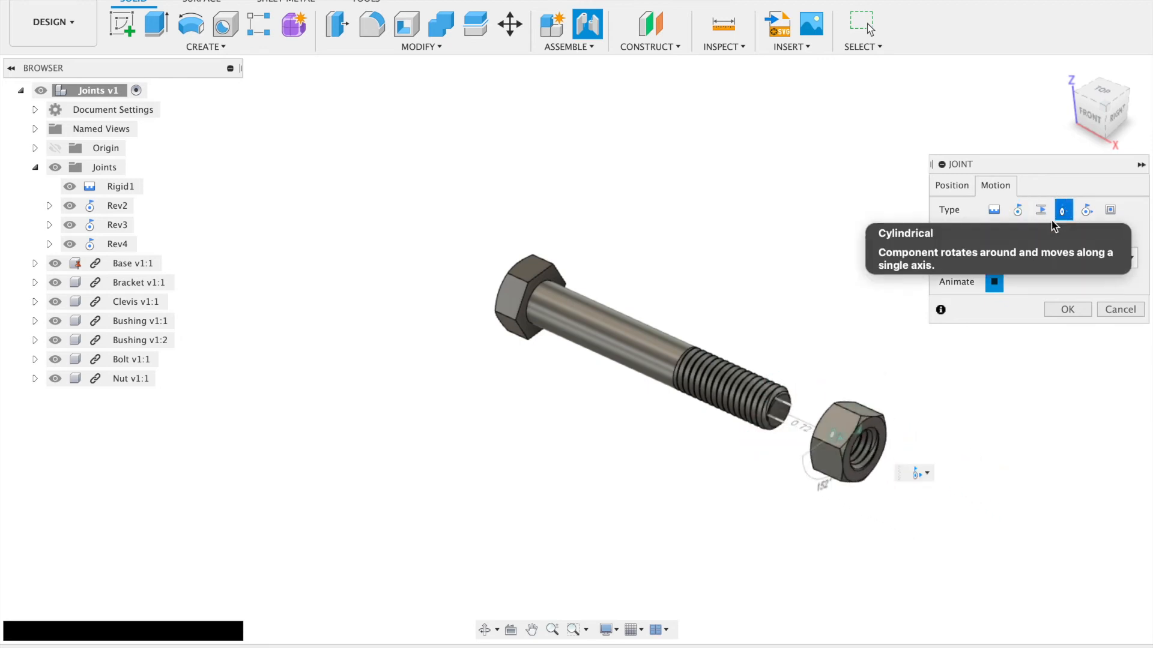
pyautogui.click(1063, 209)
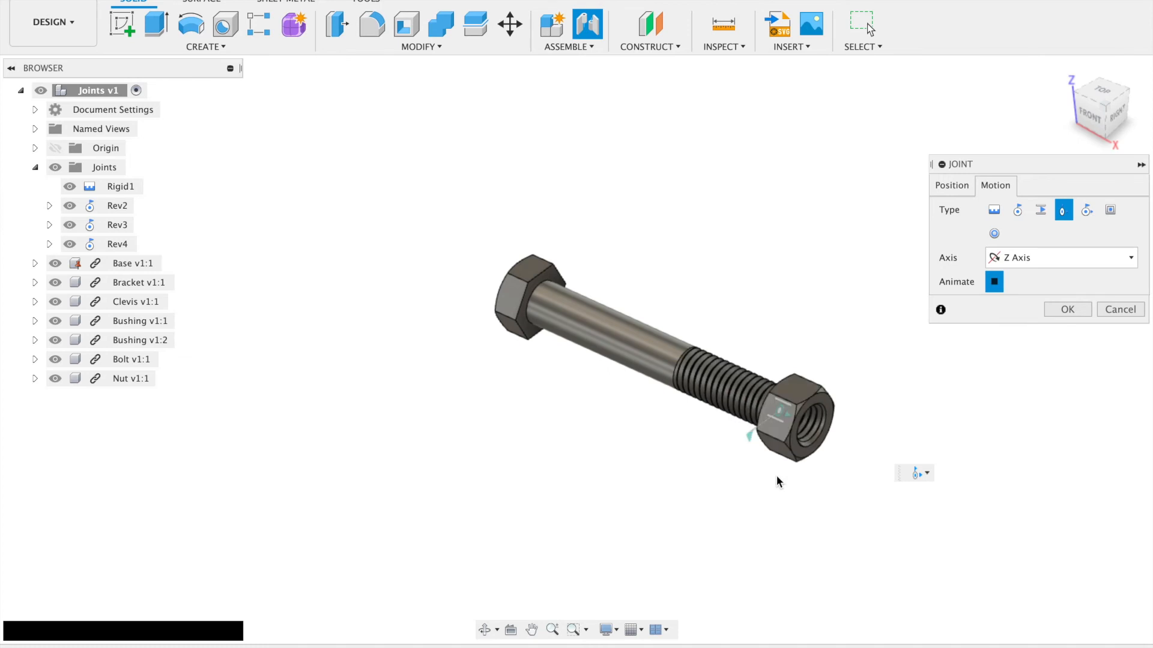
pyautogui.moveTo(1044, 274)
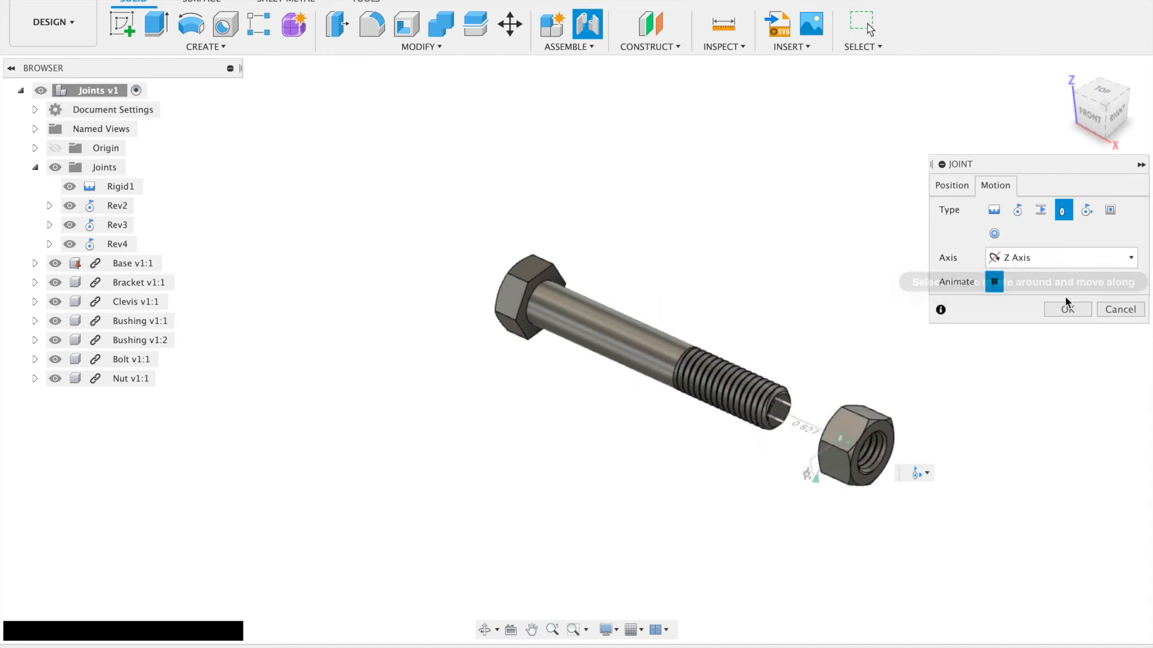
pyautogui.click(1067, 310)
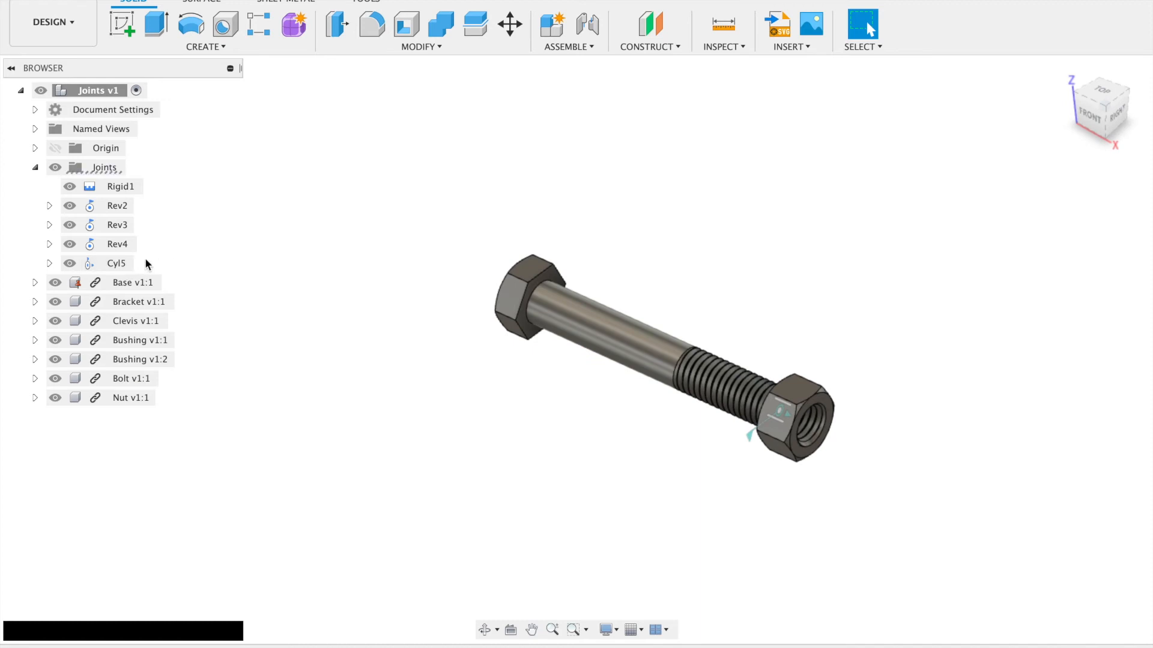
# Edit Cyl5's joint limits and choose Slide as the motion to limit.
pyautogui.rightClick(118, 263)
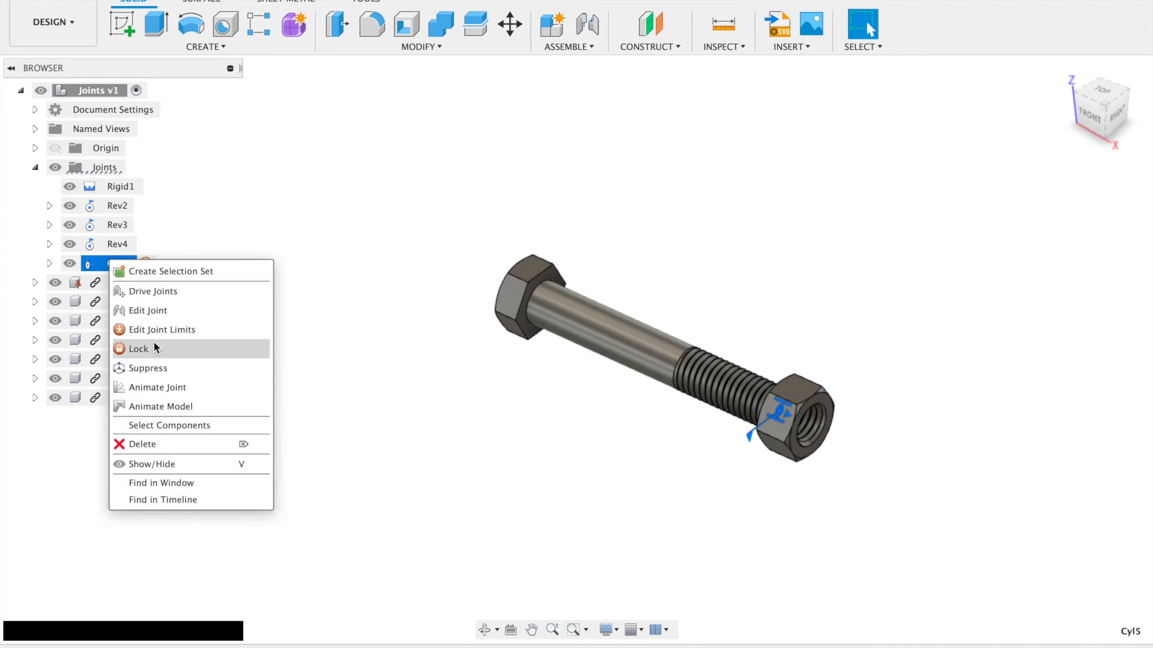
pyautogui.click(162, 329)
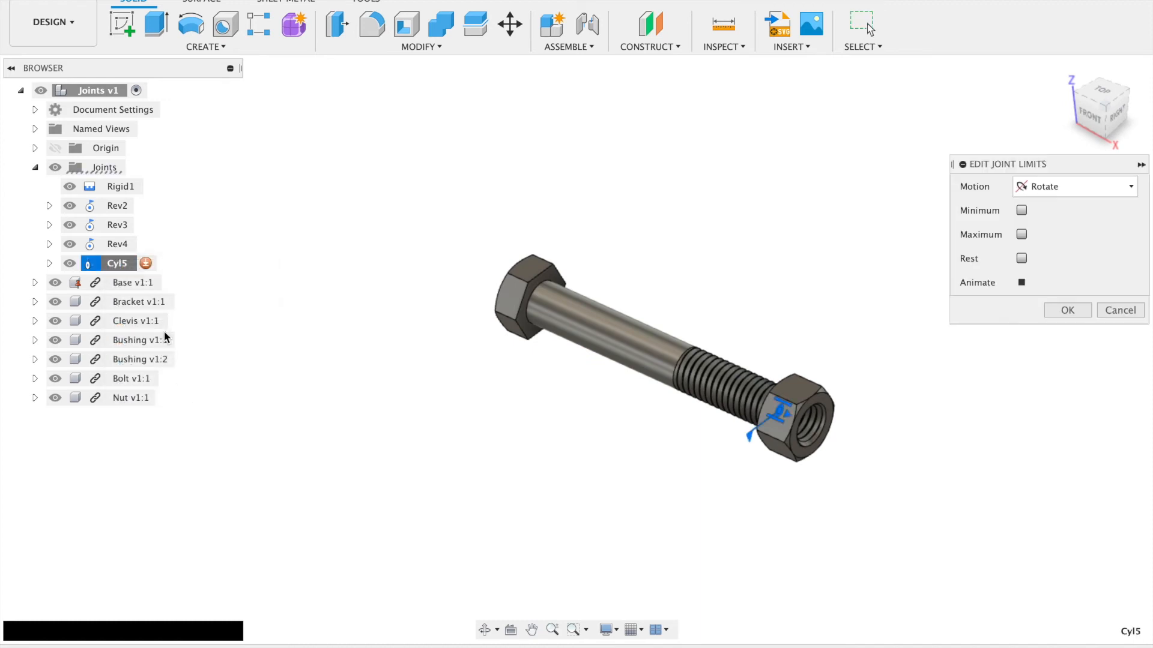
pyautogui.click(1073, 186)
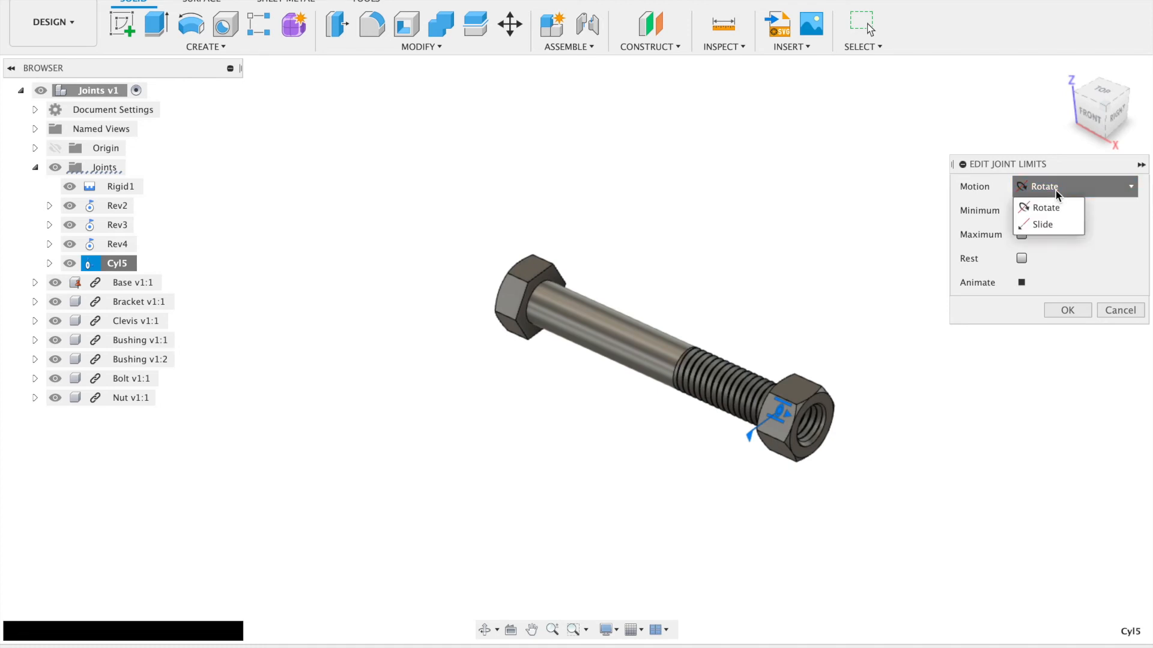
pyautogui.click(1042, 225)
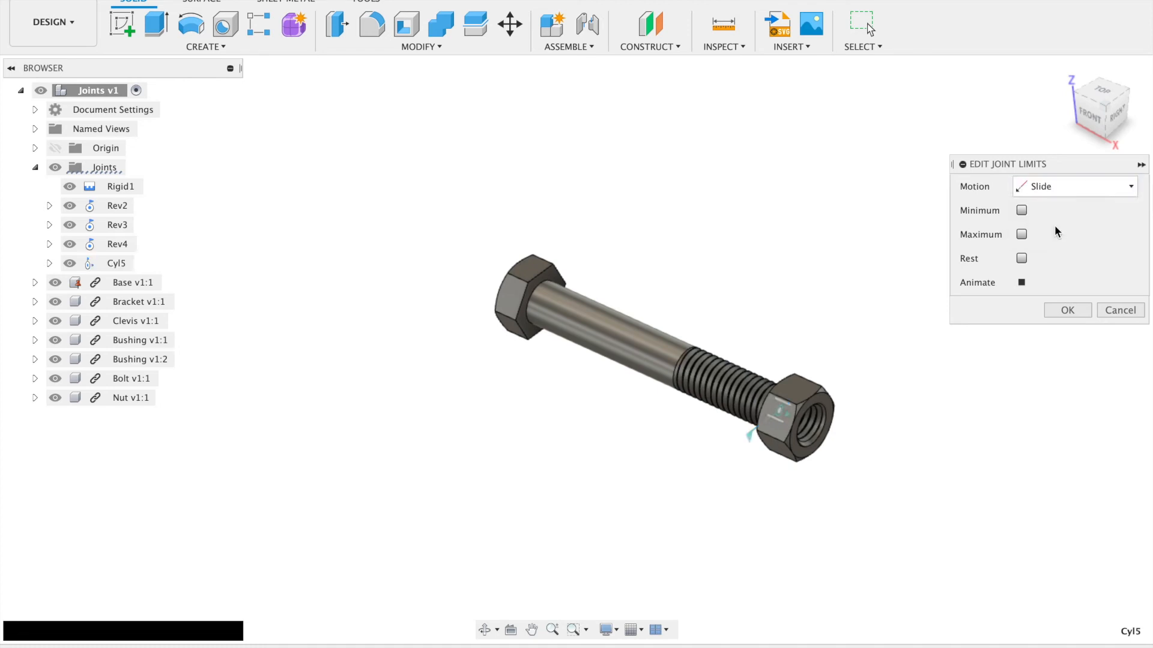
# Set the slide minimum to -1.20 in and maximum to -0.50 in, then apply.
pyautogui.click(1021, 210)
pyautogui.write('-1.2')
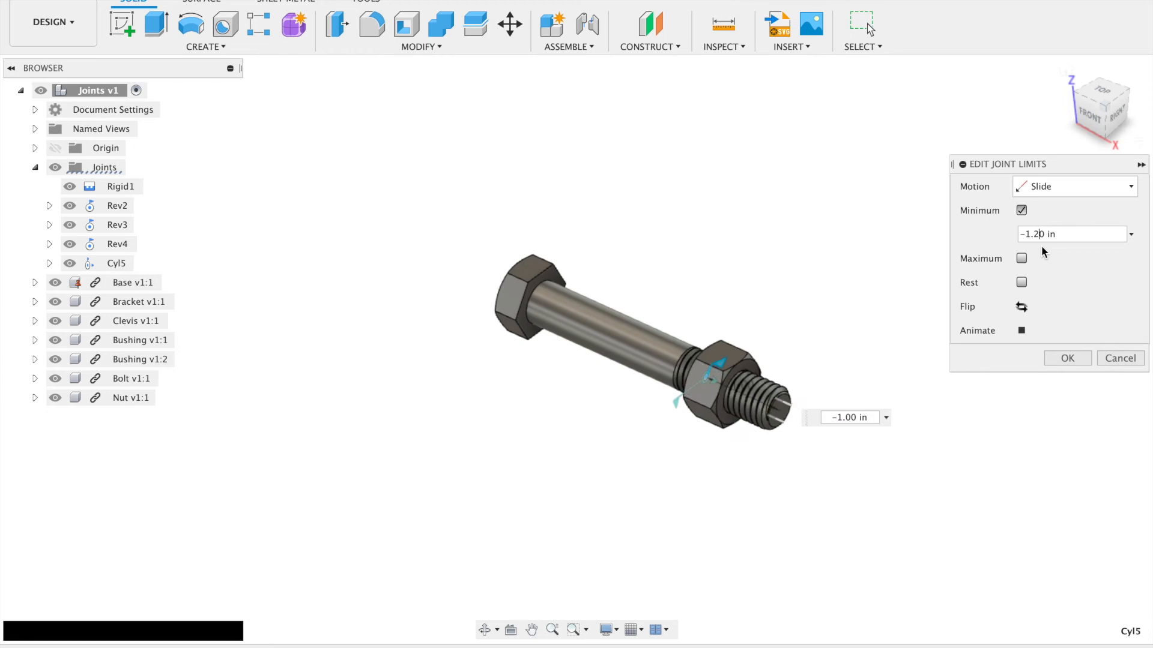
pyautogui.click(1020, 258)
pyautogui.write('-0.5')
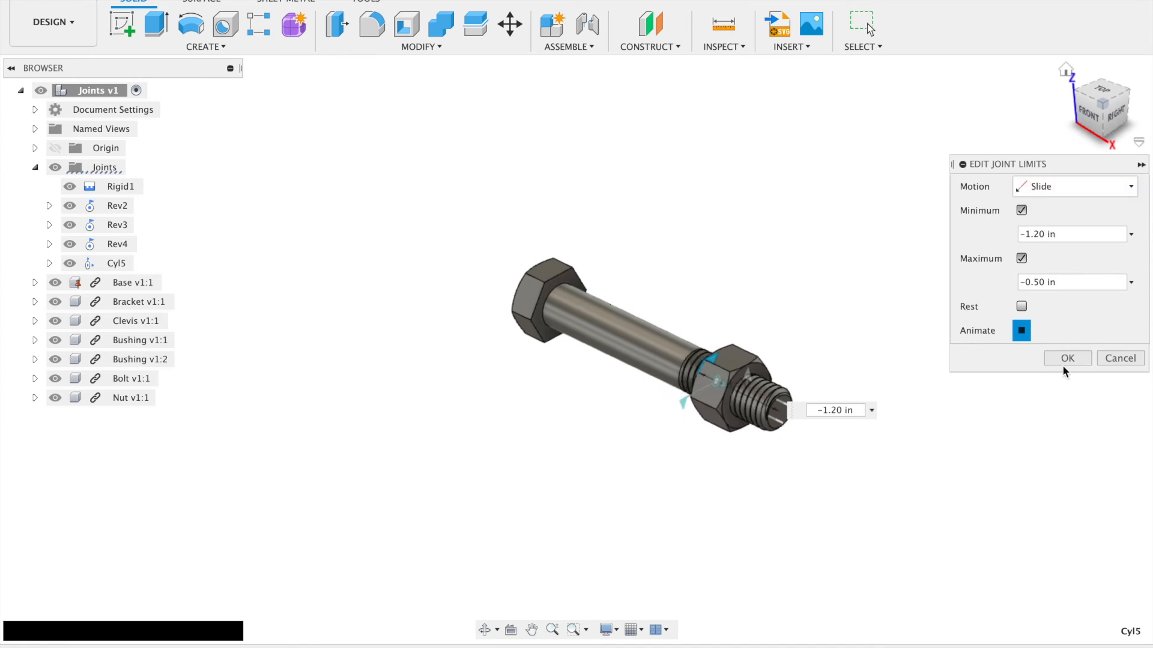
pyautogui.click(1066, 358)
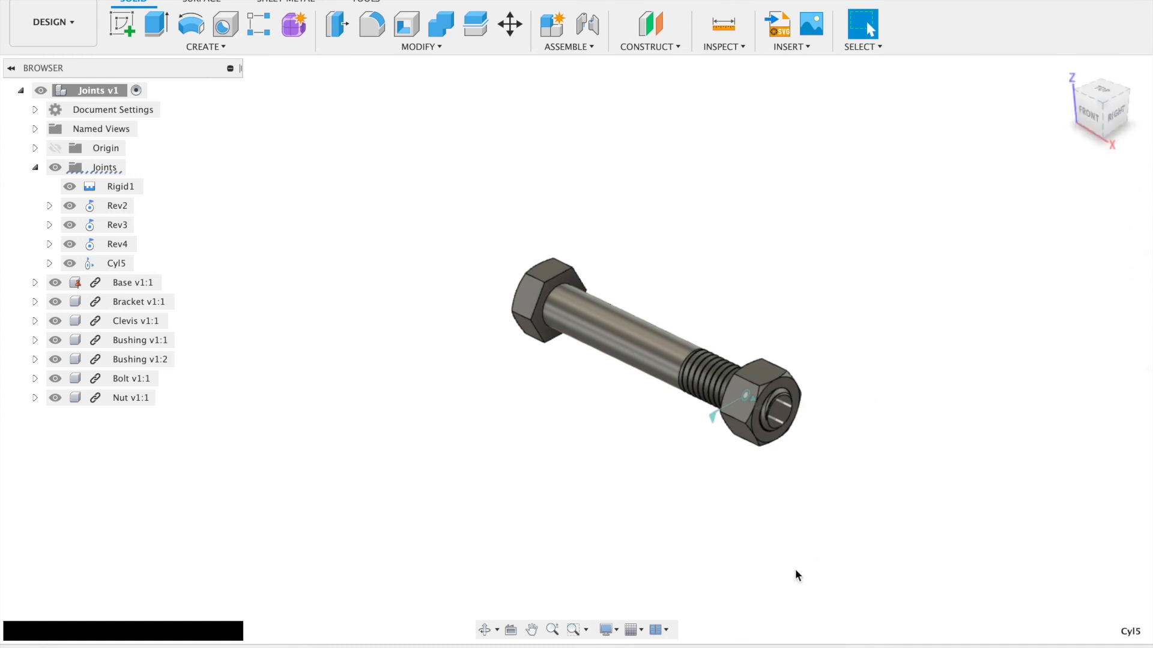
pyautogui.rightClick(123, 378)
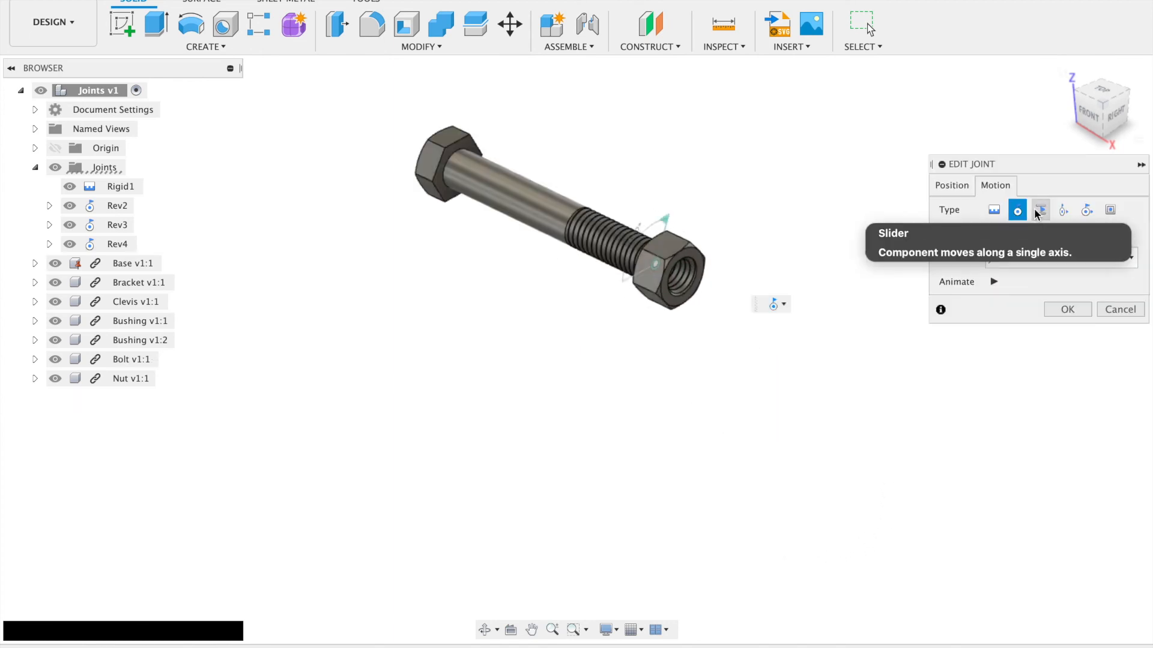
# Preview the nut-and-bolt joint as slider, revolute, slider again and cylindrical types.
pyautogui.click(1040, 209)
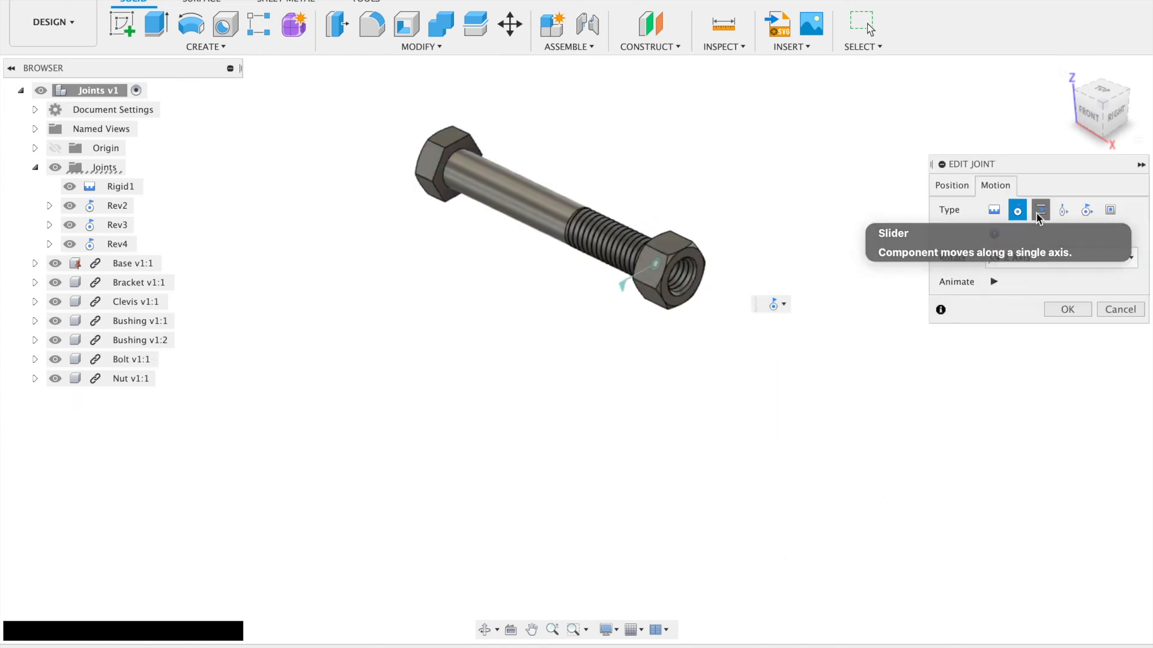
pyautogui.click(1038, 209)
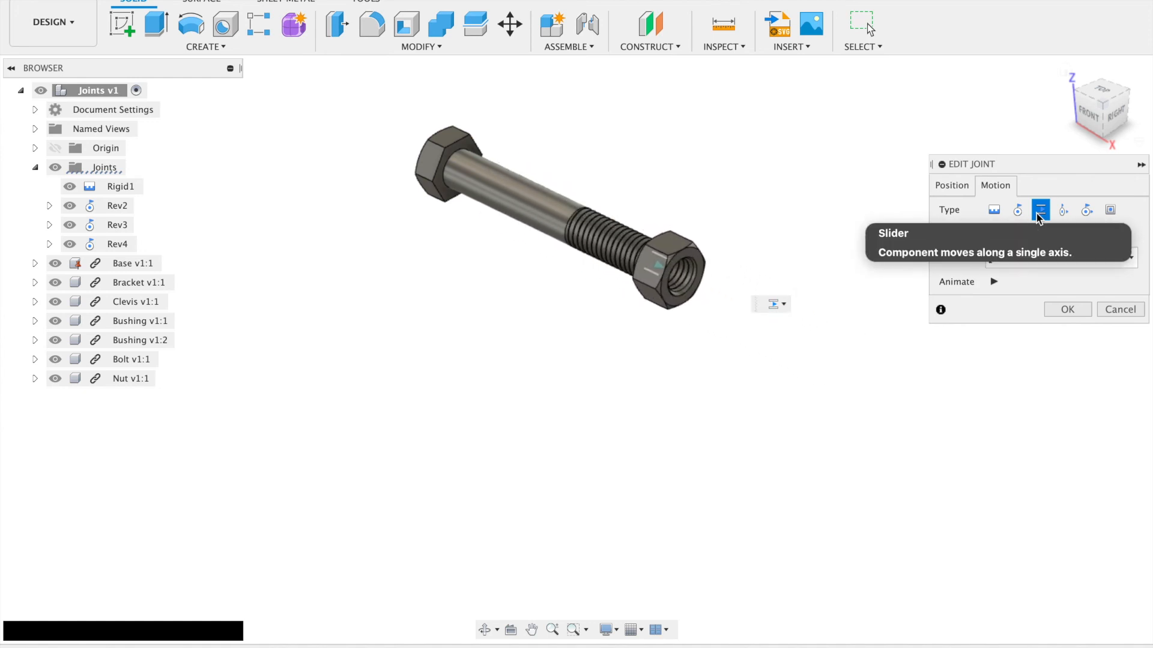
pyautogui.click(1016, 210)
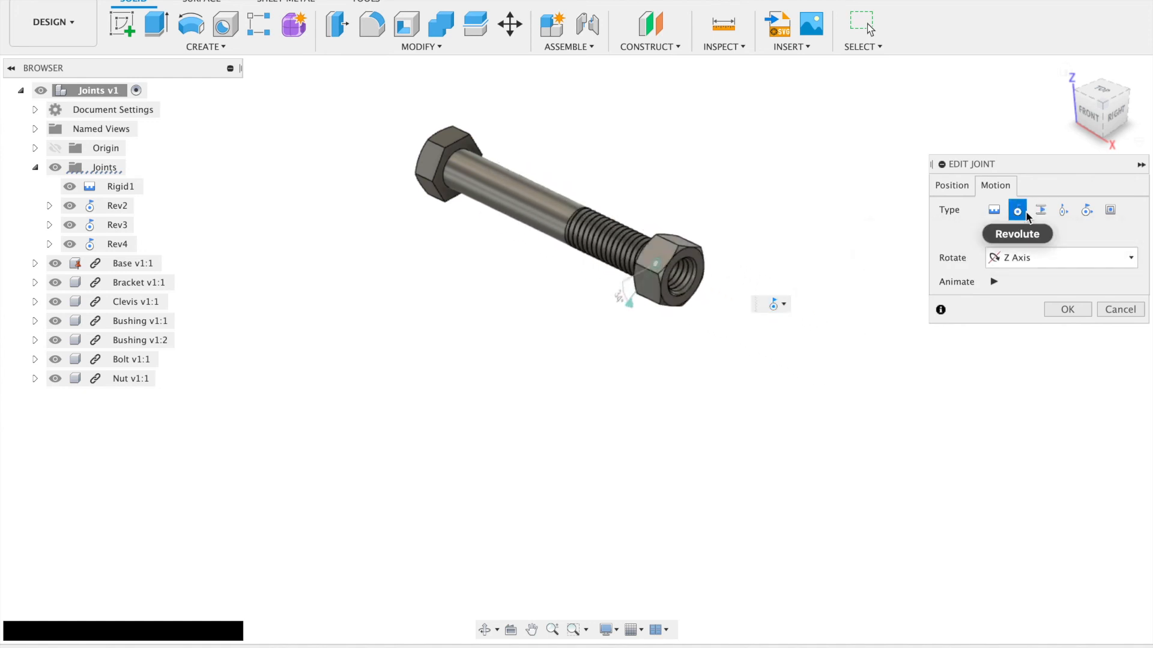
pyautogui.click(1038, 209)
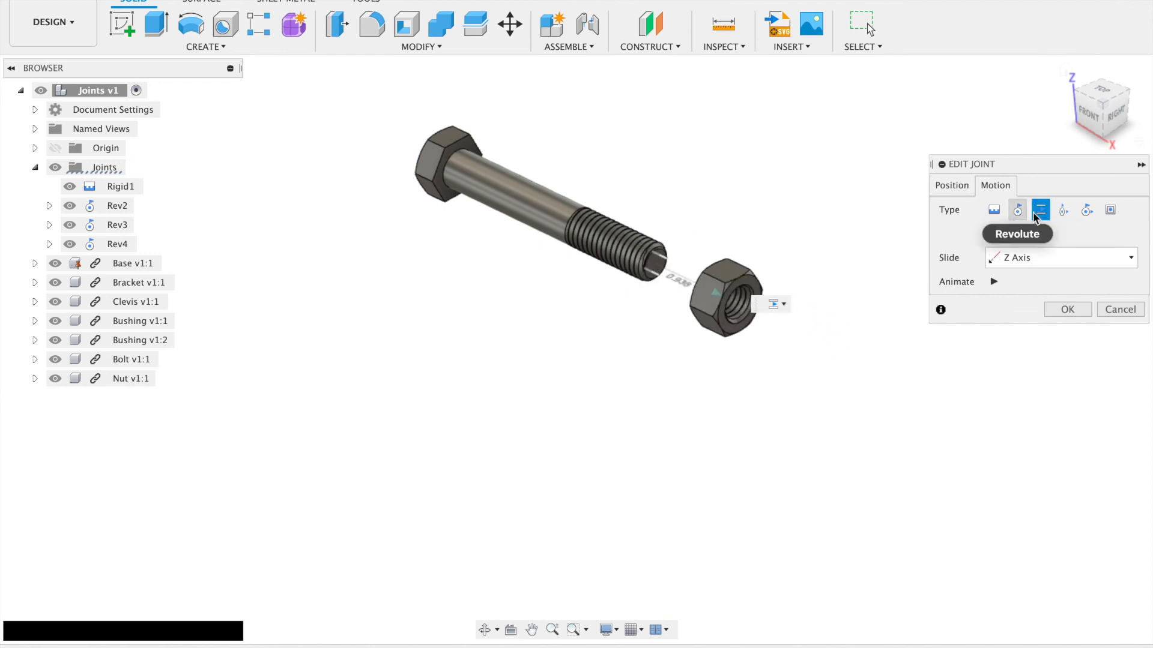
pyautogui.click(1086, 209)
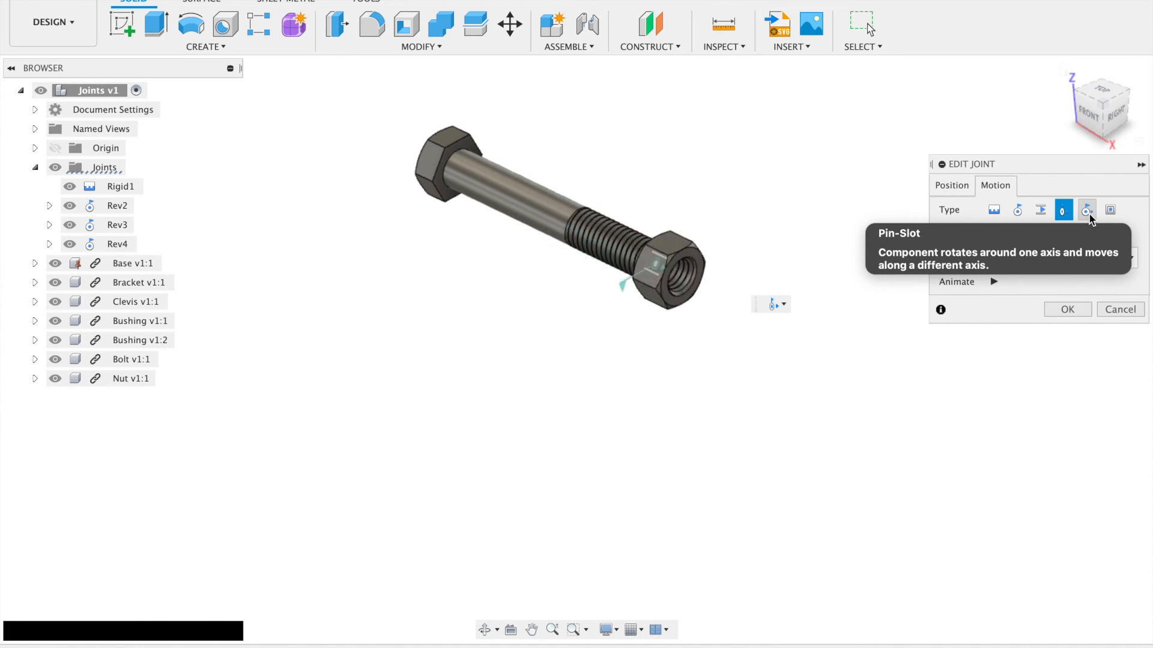
# Preview the joint as pin-slot and planar, then settle on a ball joint.
pyautogui.click(1086, 209)
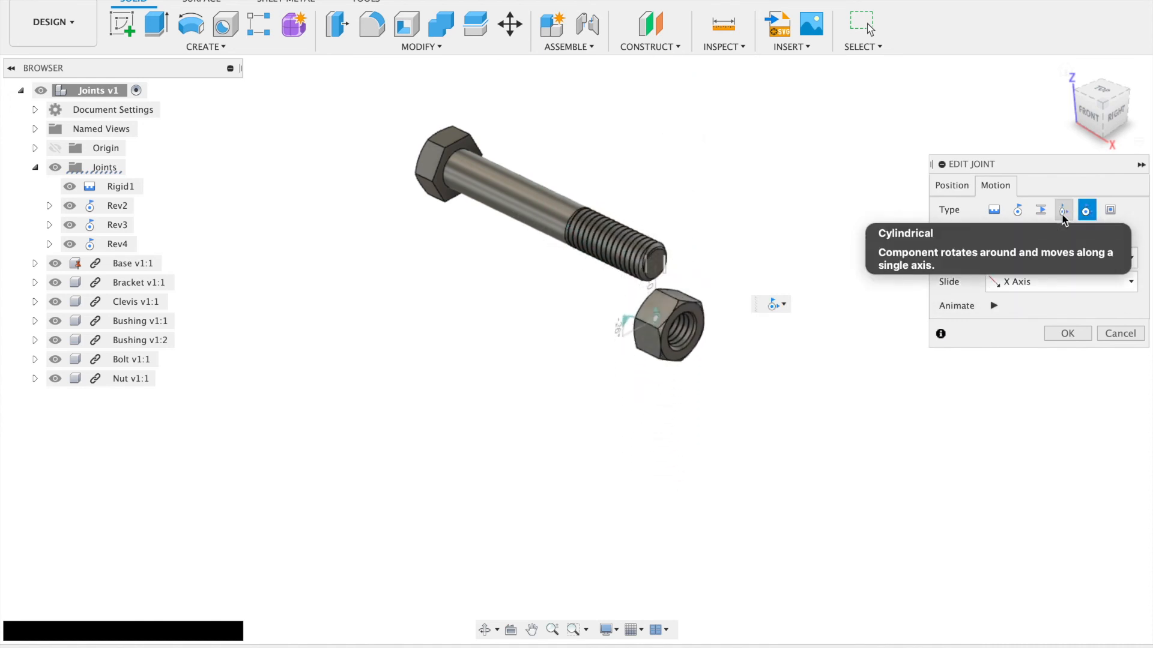
pyautogui.click(1086, 210)
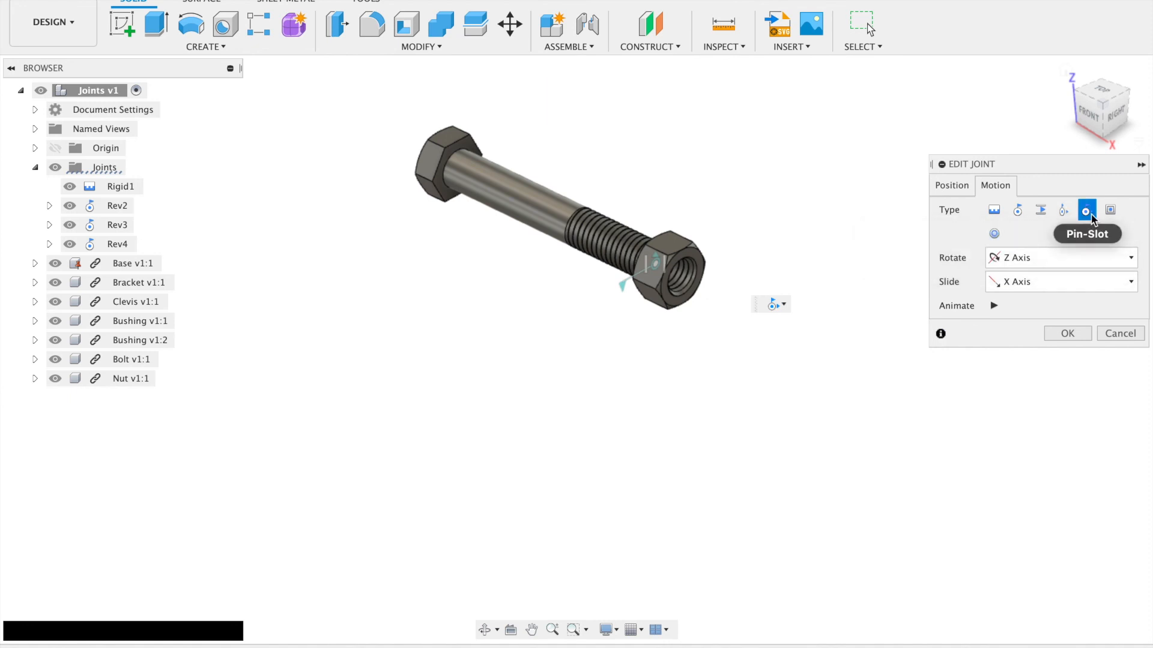
pyautogui.moveTo(1084, 210)
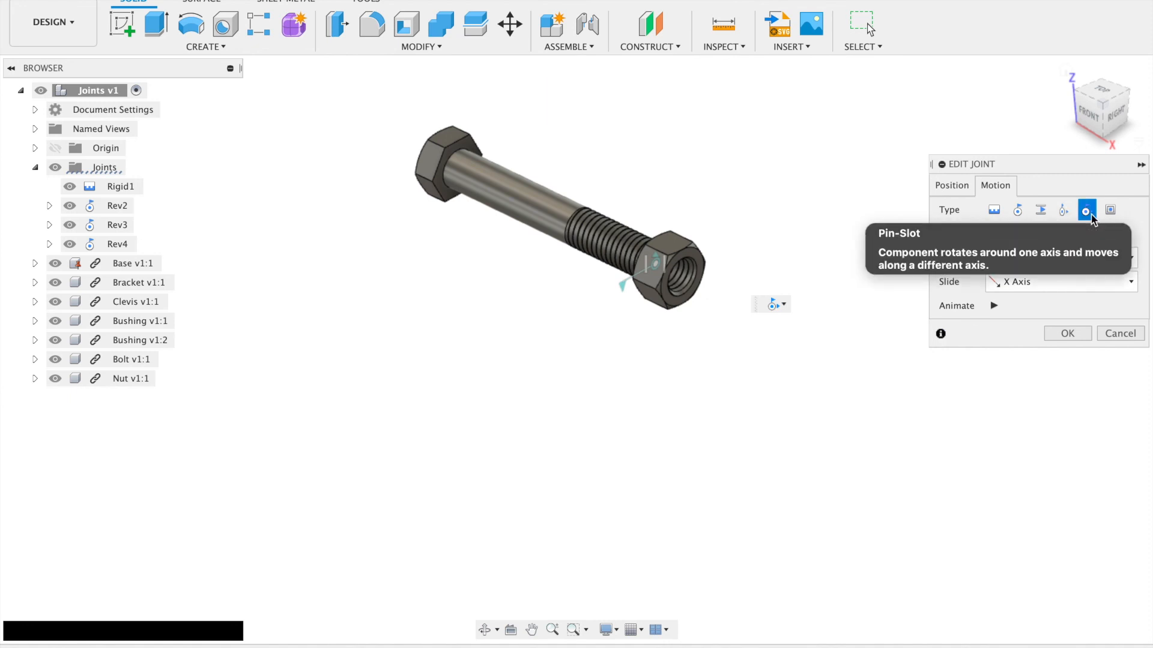
pyautogui.click(1110, 211)
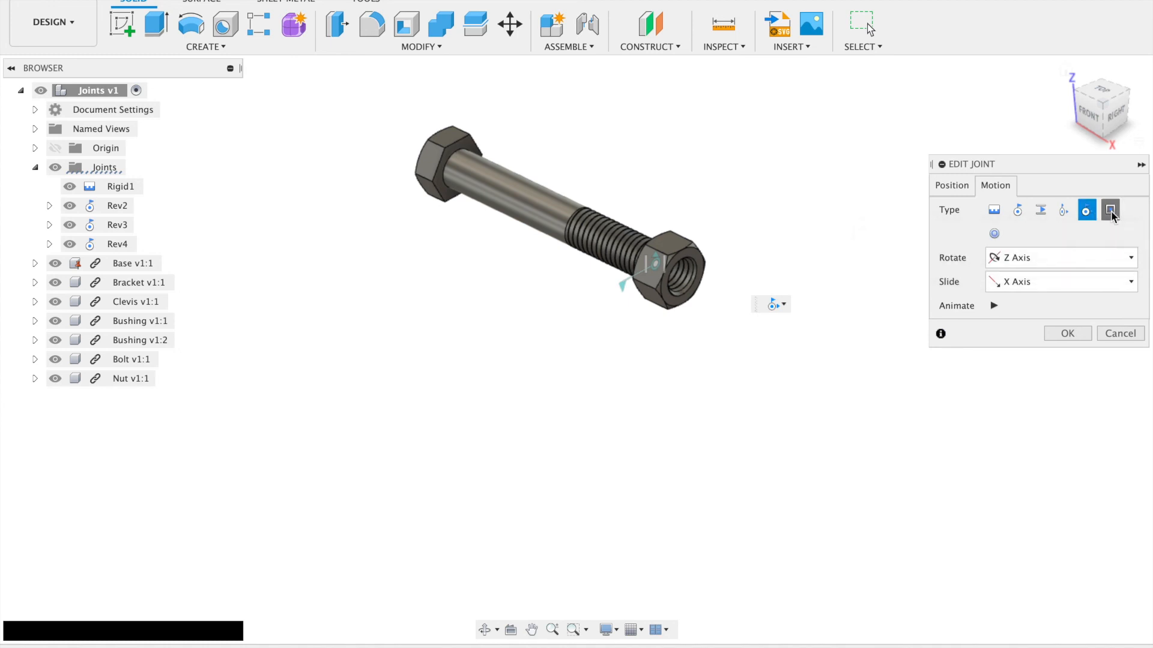
pyautogui.click(1110, 210)
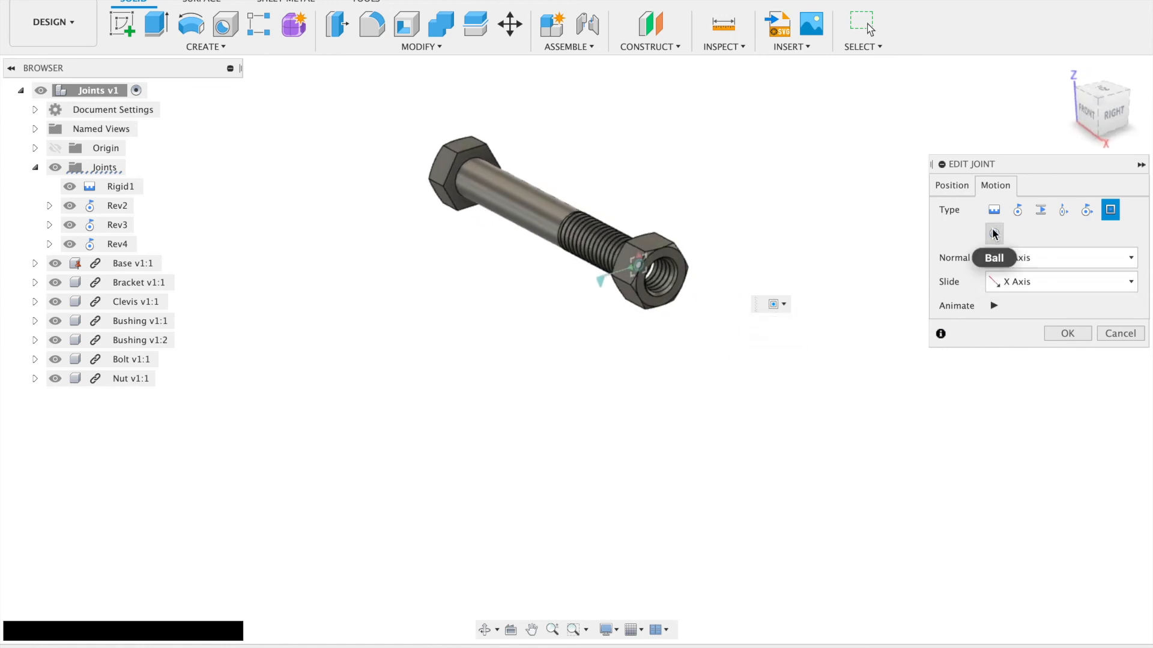
pyautogui.click(993, 233)
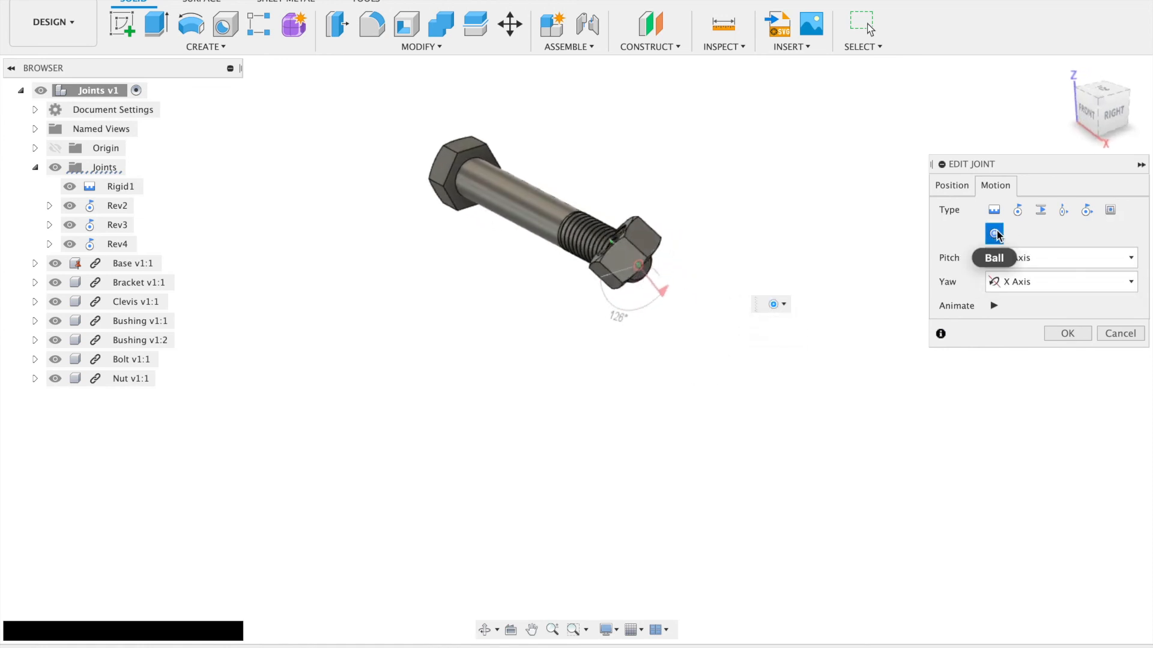